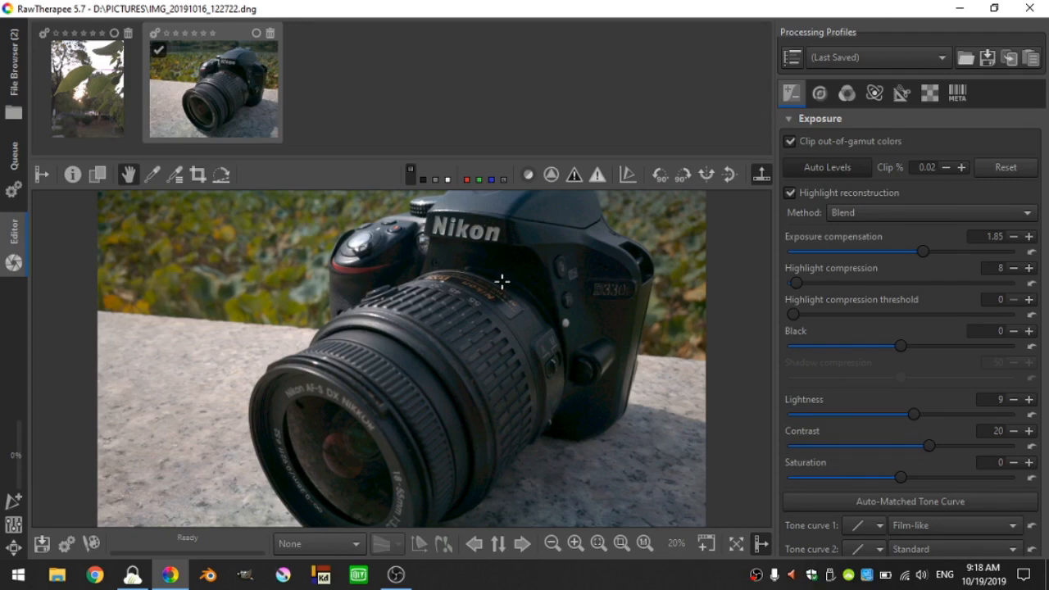
mouse_move(500, 389)
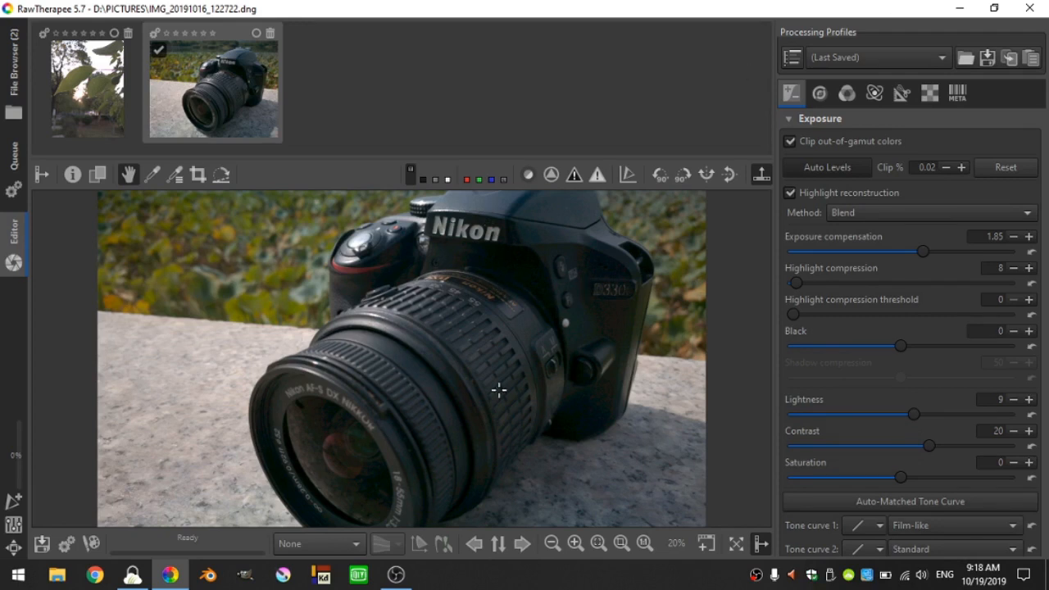
mouse_move(373, 136)
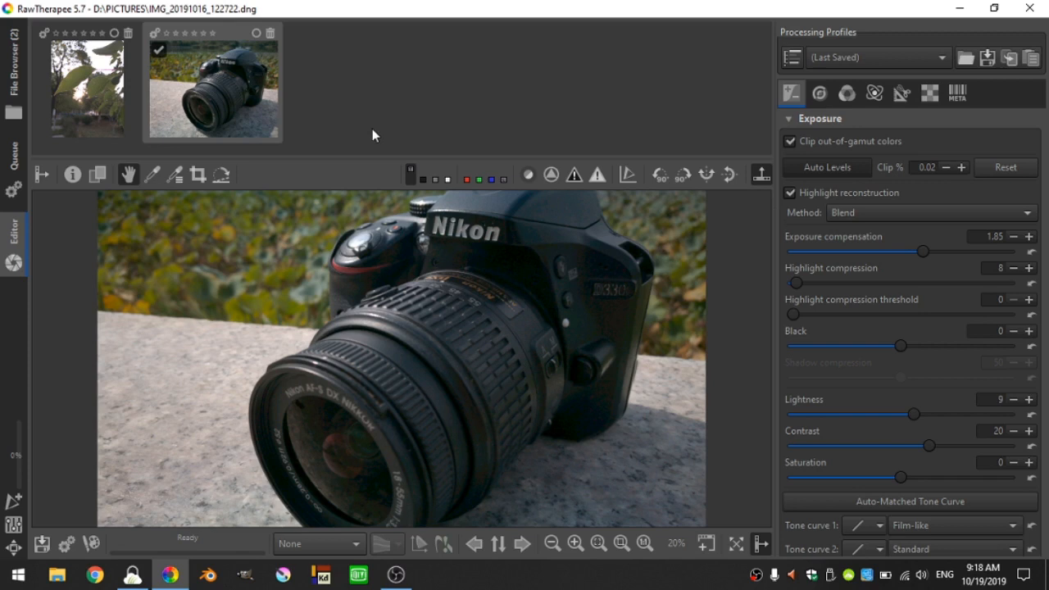
mouse_move(222, 112)
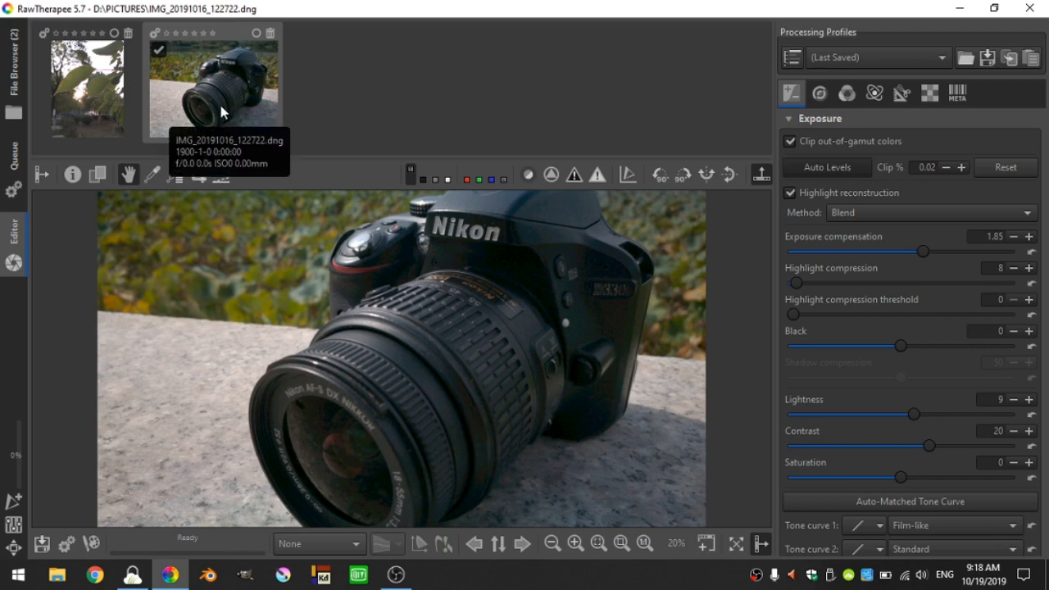
Clear the Nikon photo's processing profile from its thumbnail menu, resetting it to neutral.
right_click(213, 82)
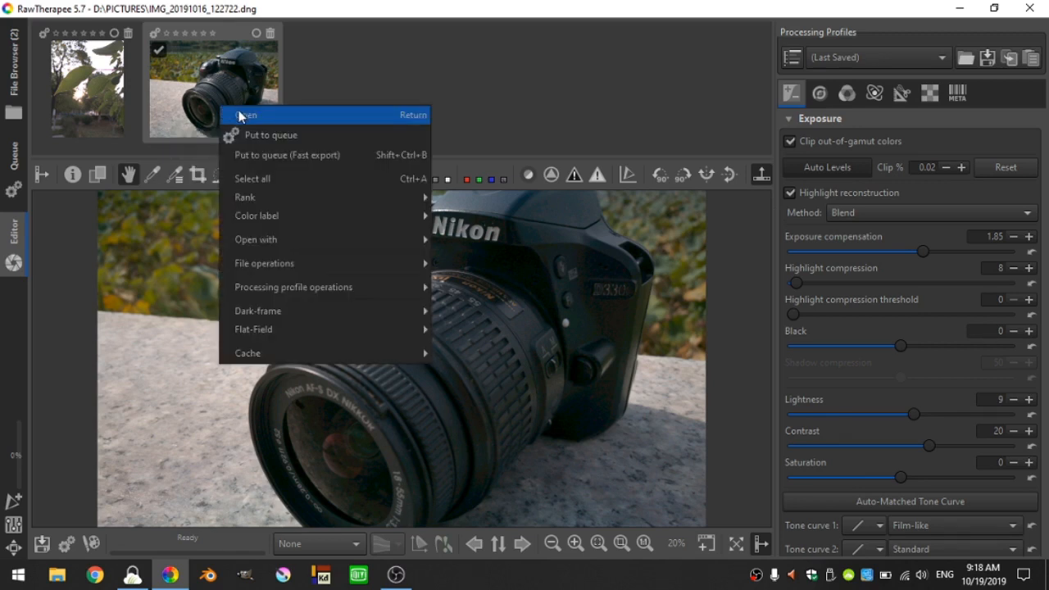
mouse_move(324, 216)
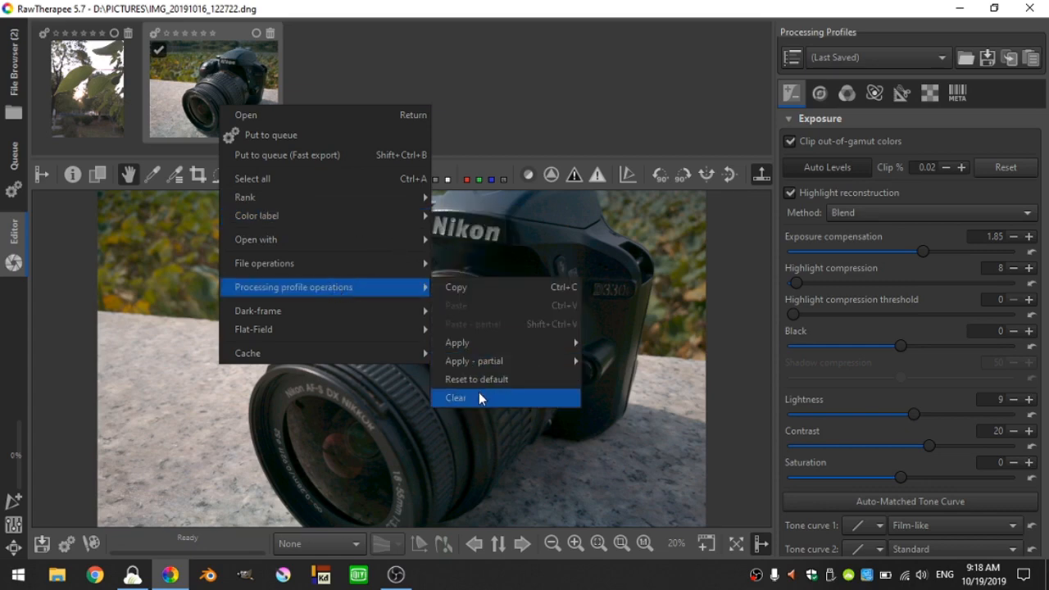
click(455, 397)
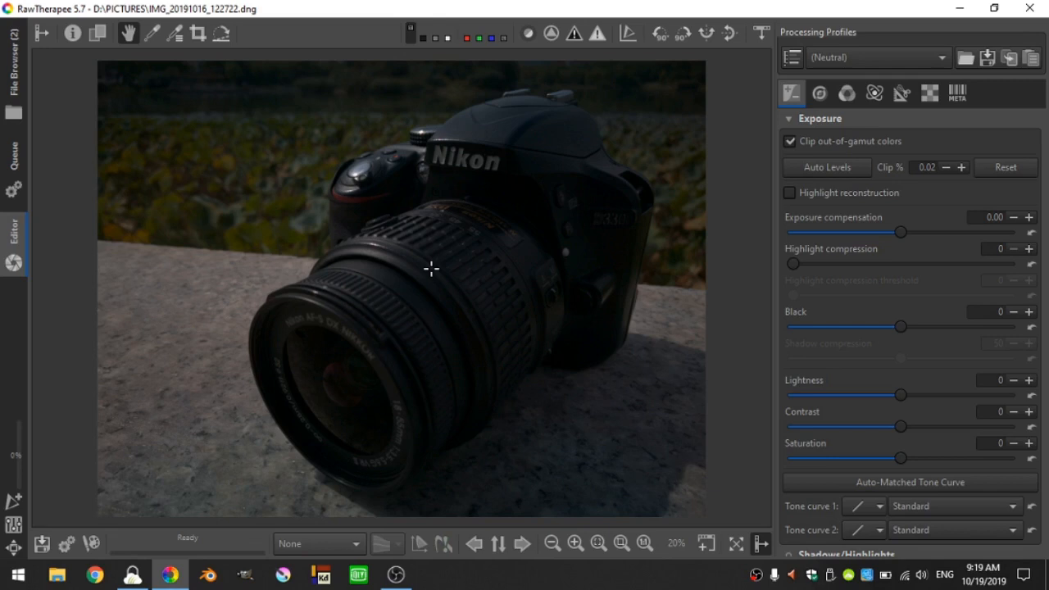
mouse_move(570, 216)
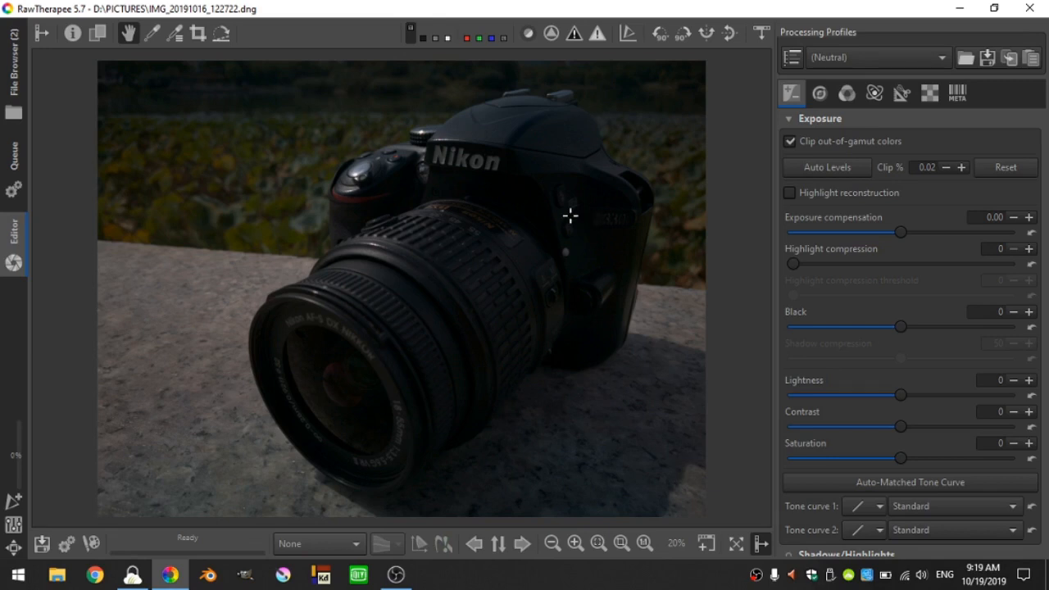
mouse_move(295, 104)
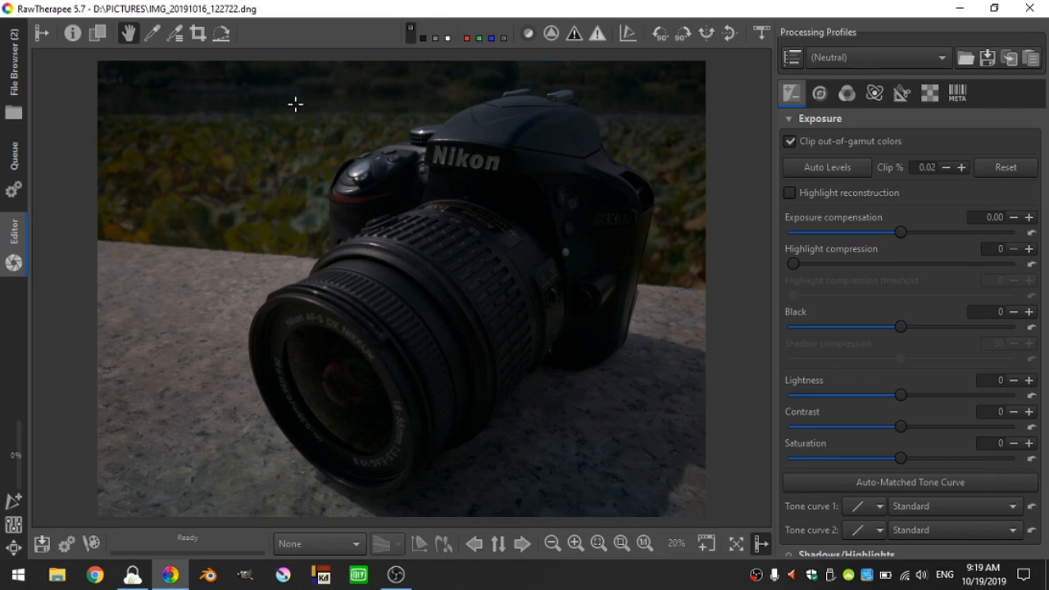
Show the Transform tools and apply a slight straightening rotation to the photo.
click(901, 93)
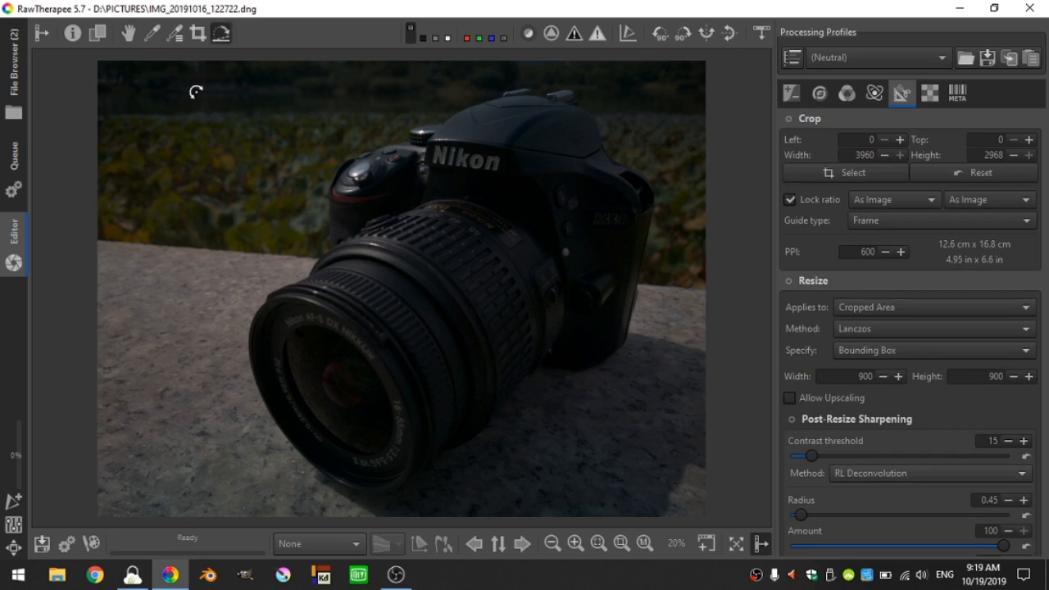
drag(196, 92, 656, 92)
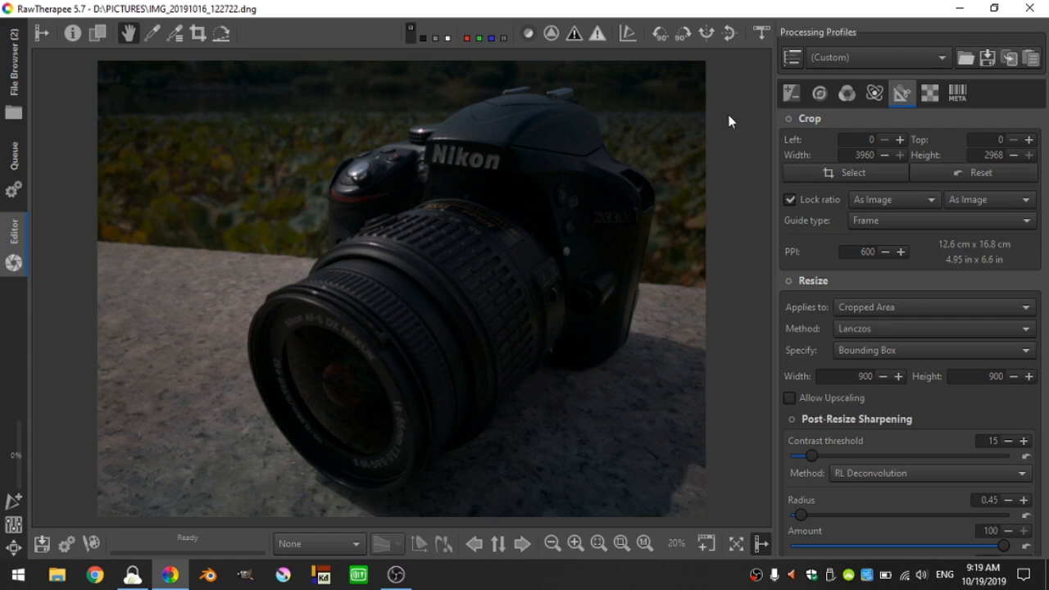
mouse_move(789, 127)
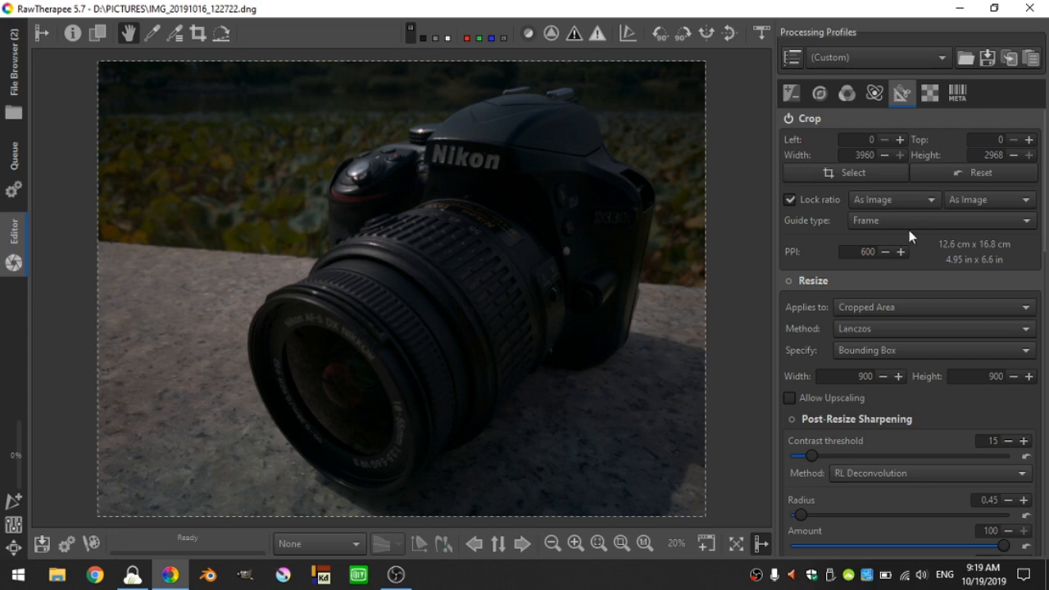
Lock the crop ratio to 1:1 and position the square crop over the camera.
click(893, 199)
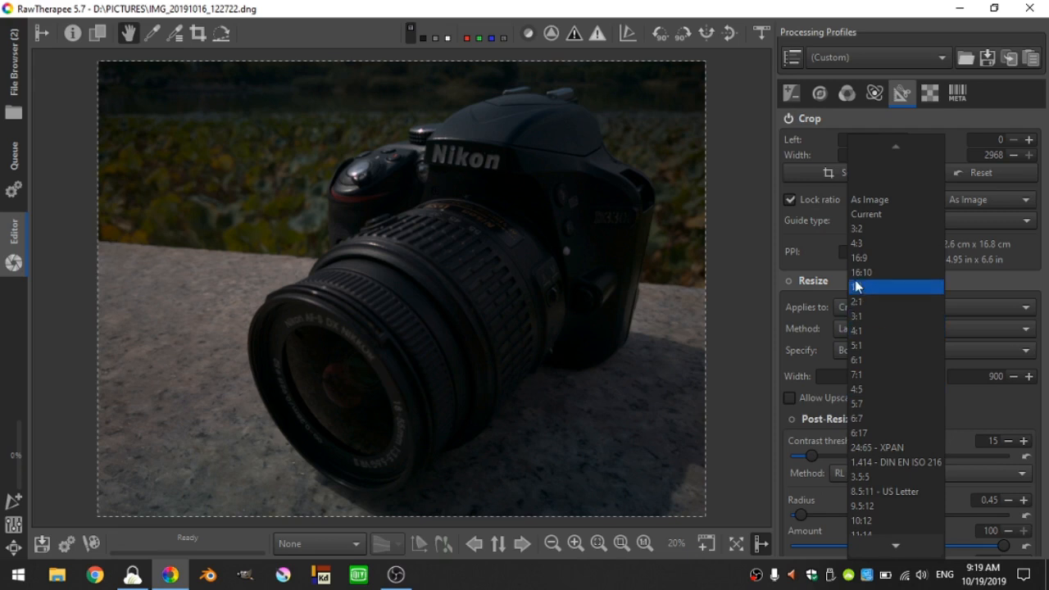
click(858, 285)
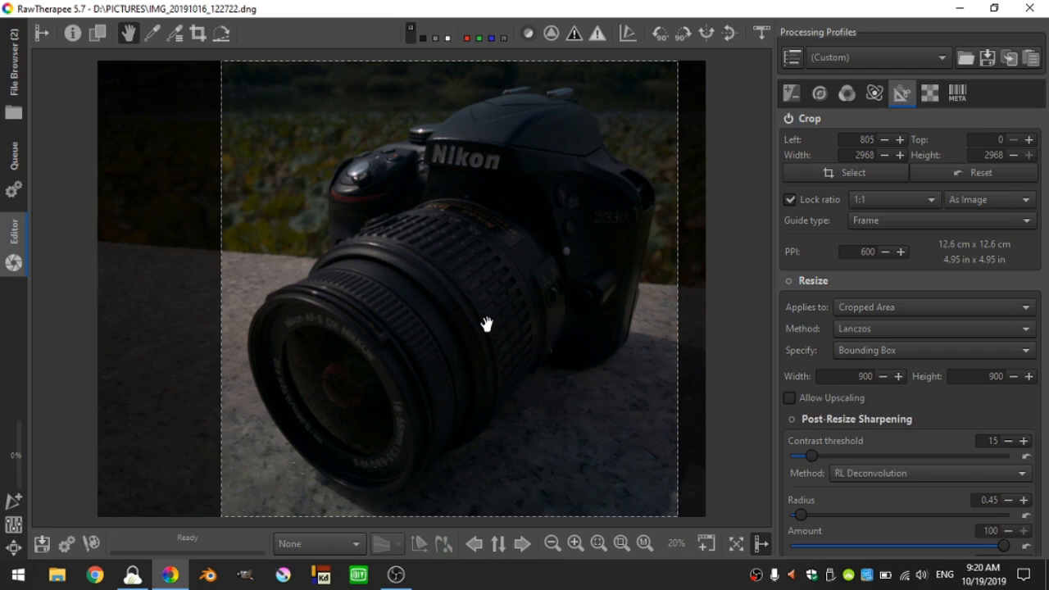
click(899, 139)
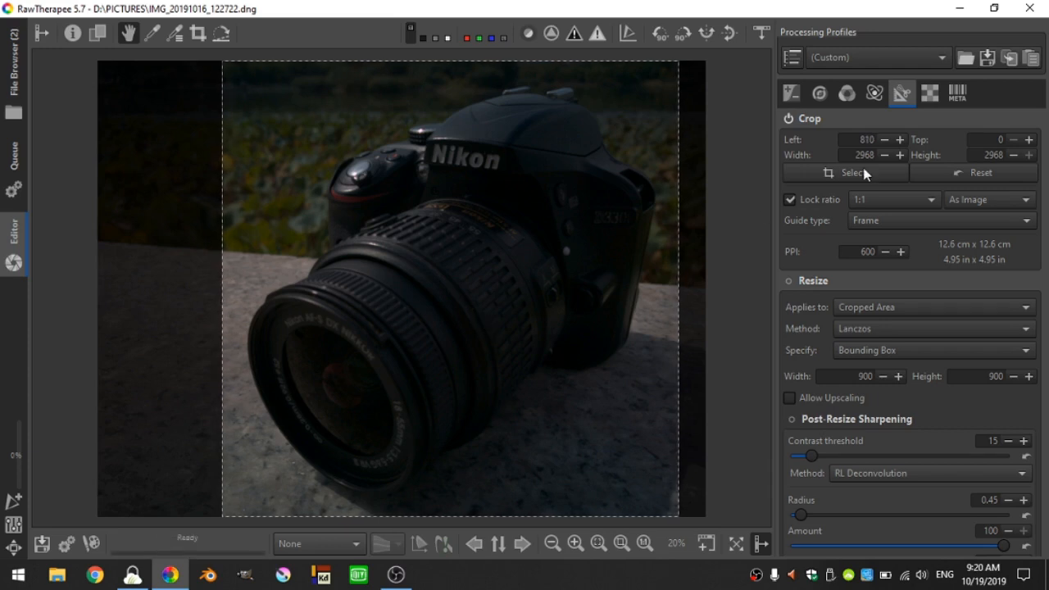
click(790, 93)
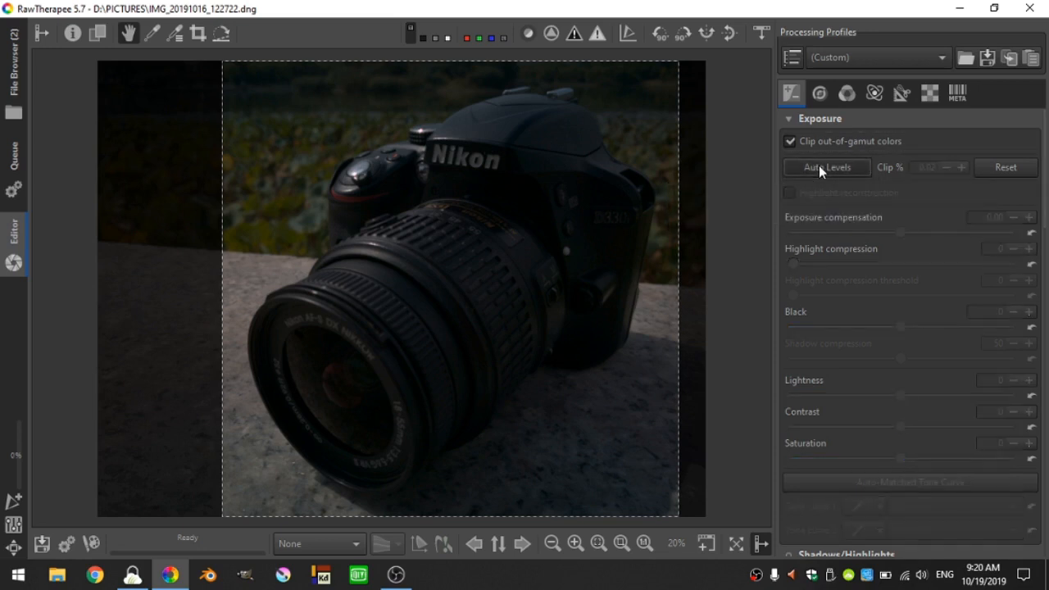
Apply Auto Levels to the cropped photo and set Saturation to 20.
click(827, 167)
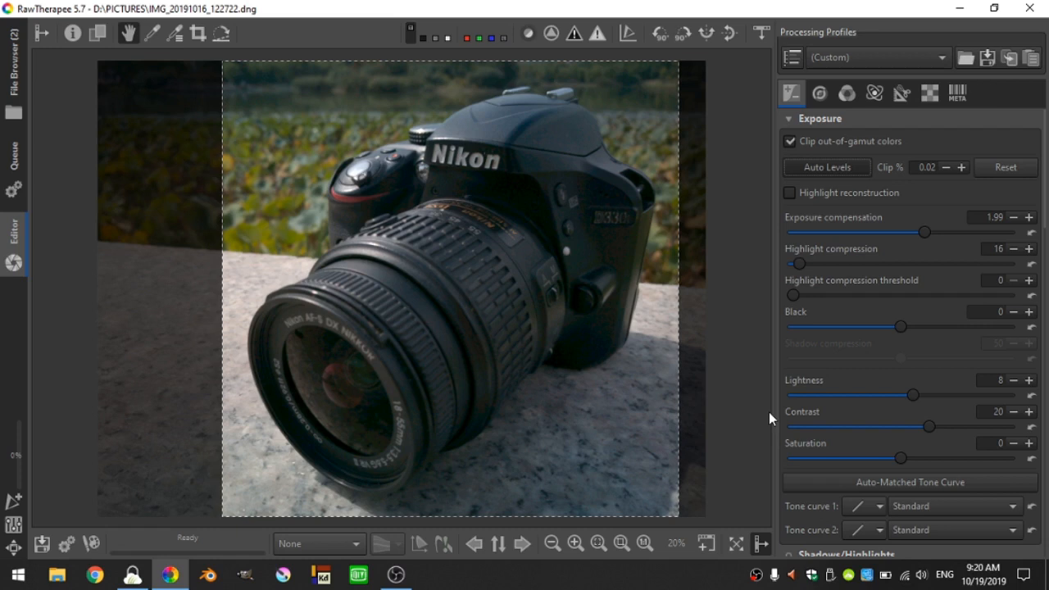
mouse_move(987, 446)
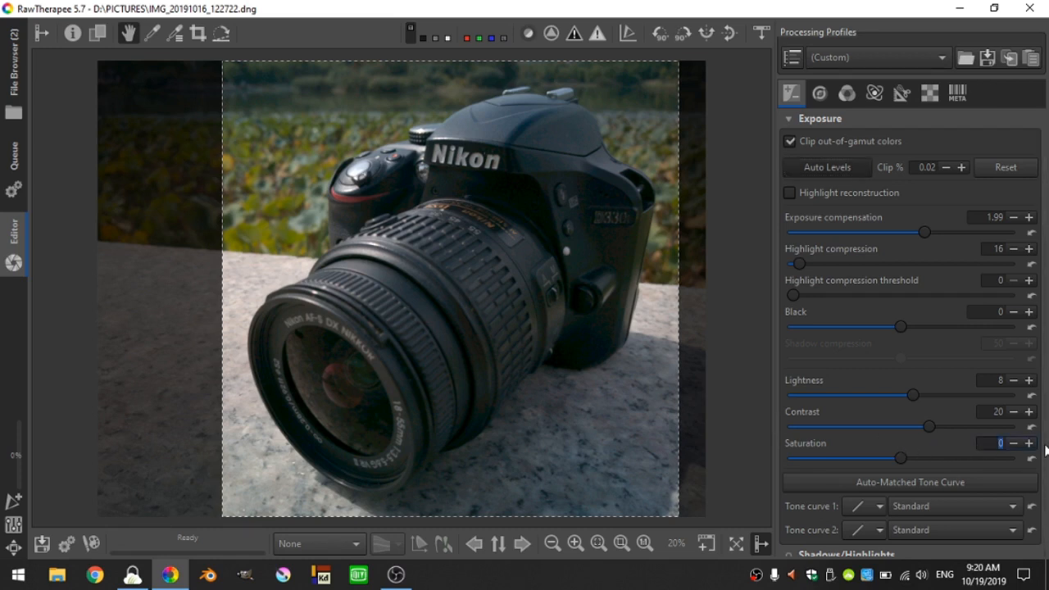
drag(901, 458, 927, 459)
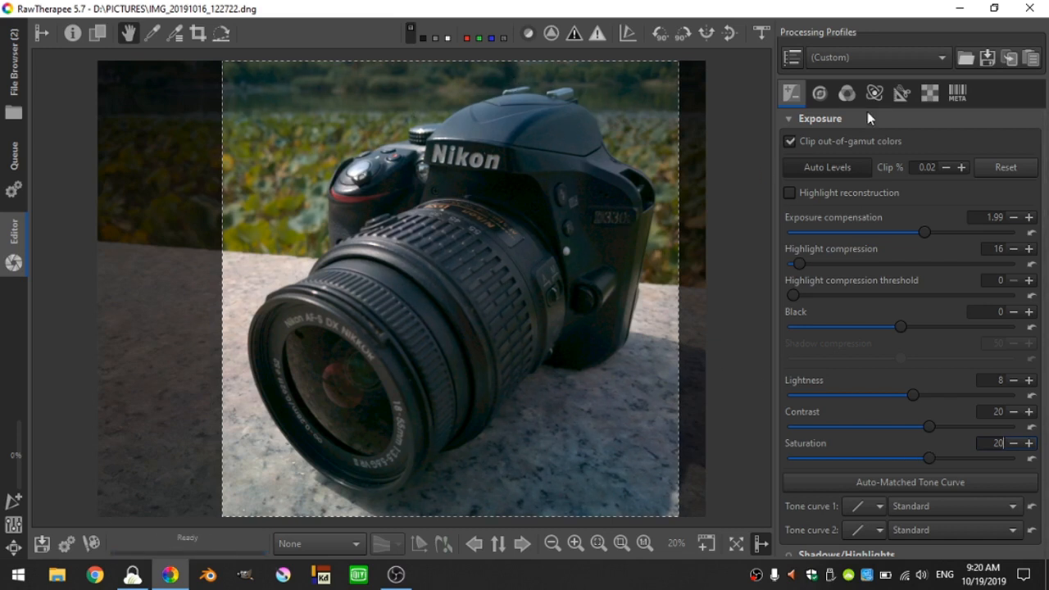
mouse_move(846, 93)
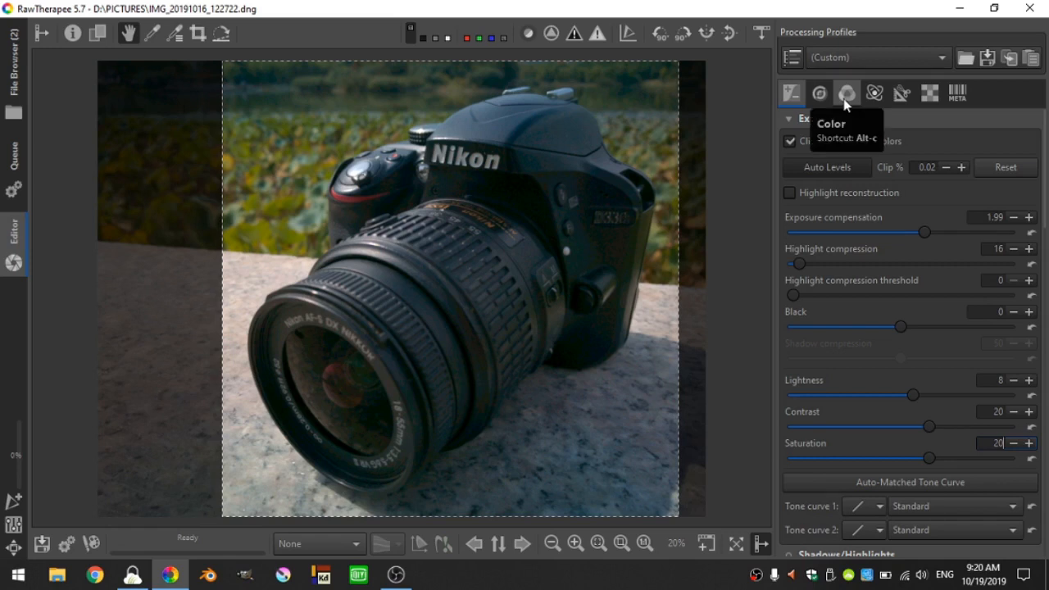
Open the Color tools and collapse Channel Mixer and HSV Equalizer to reveal Color Toning.
click(847, 93)
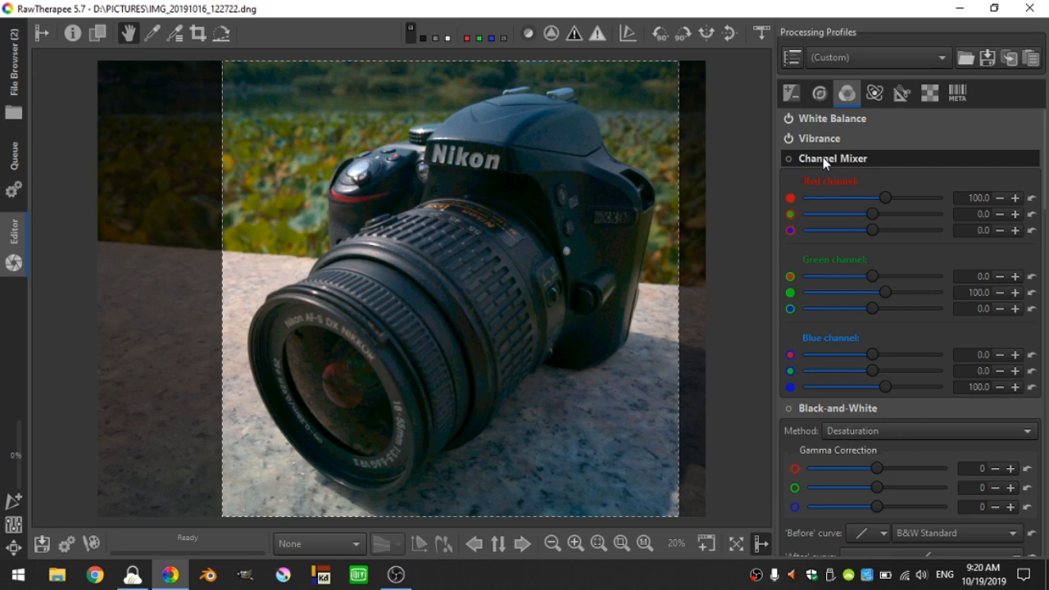
click(832, 158)
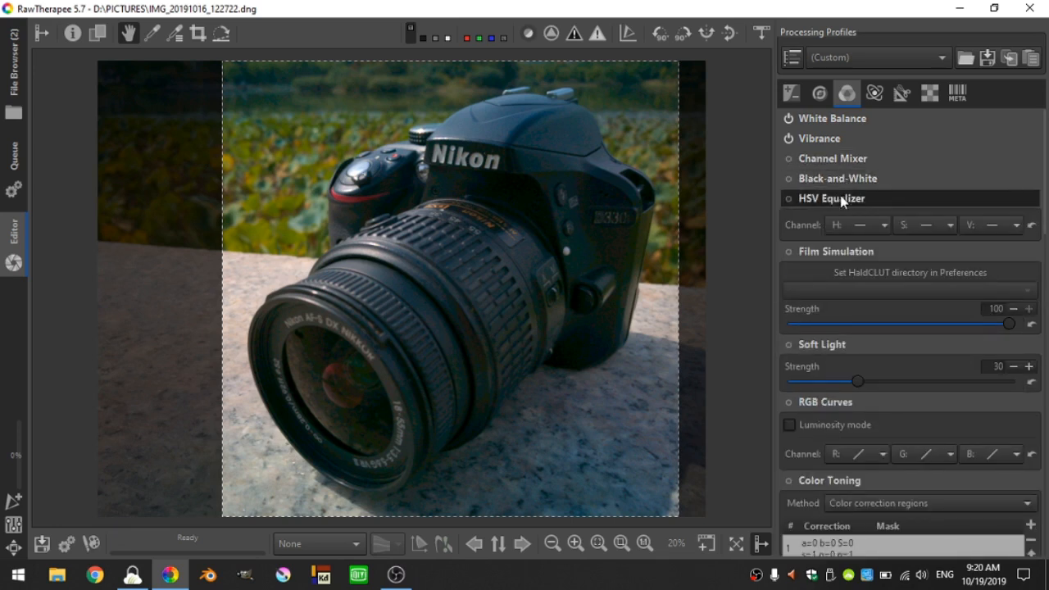
click(831, 199)
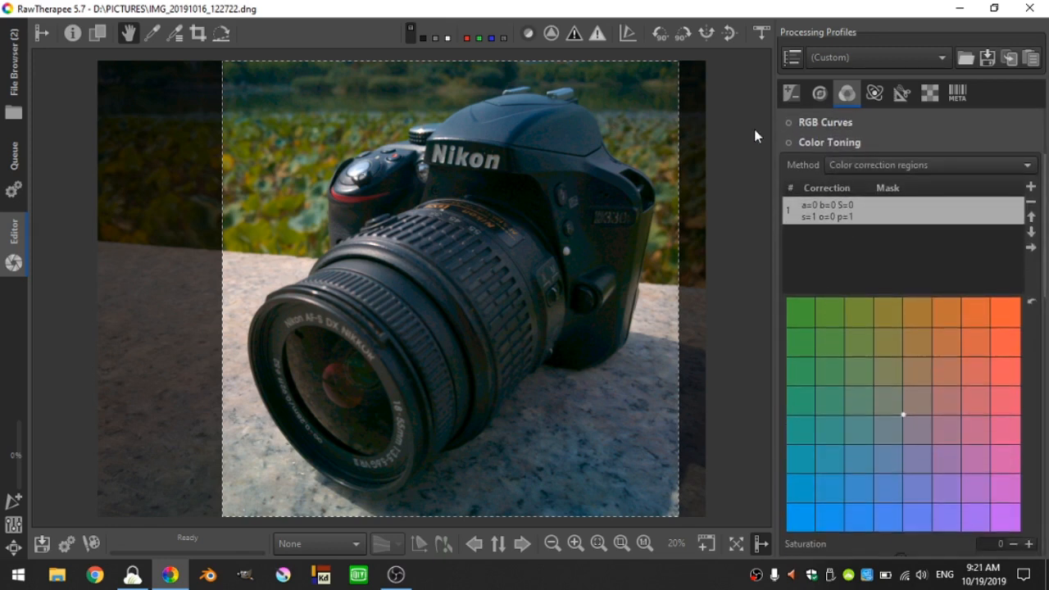
Enable Color Toning, preview green, blue, orange and cyan tints, then recenter the grid point.
click(787, 142)
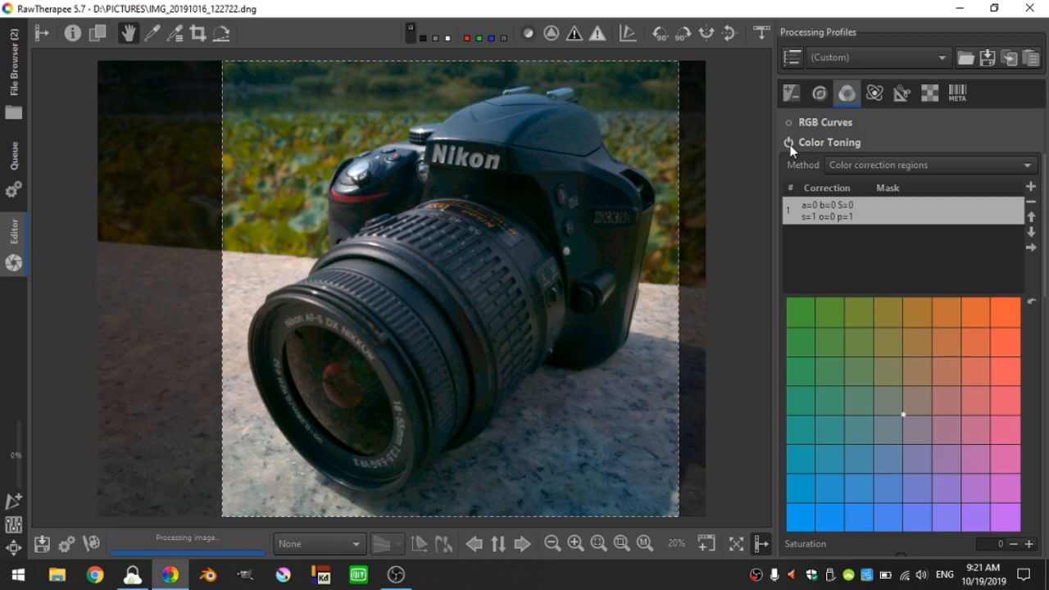
mouse_move(896, 282)
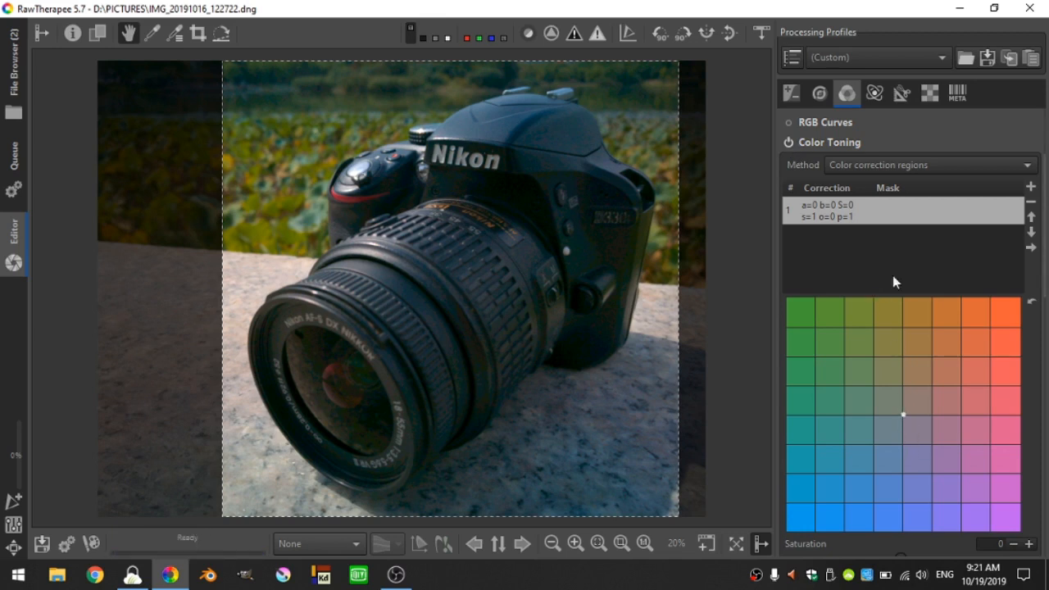
mouse_move(899, 466)
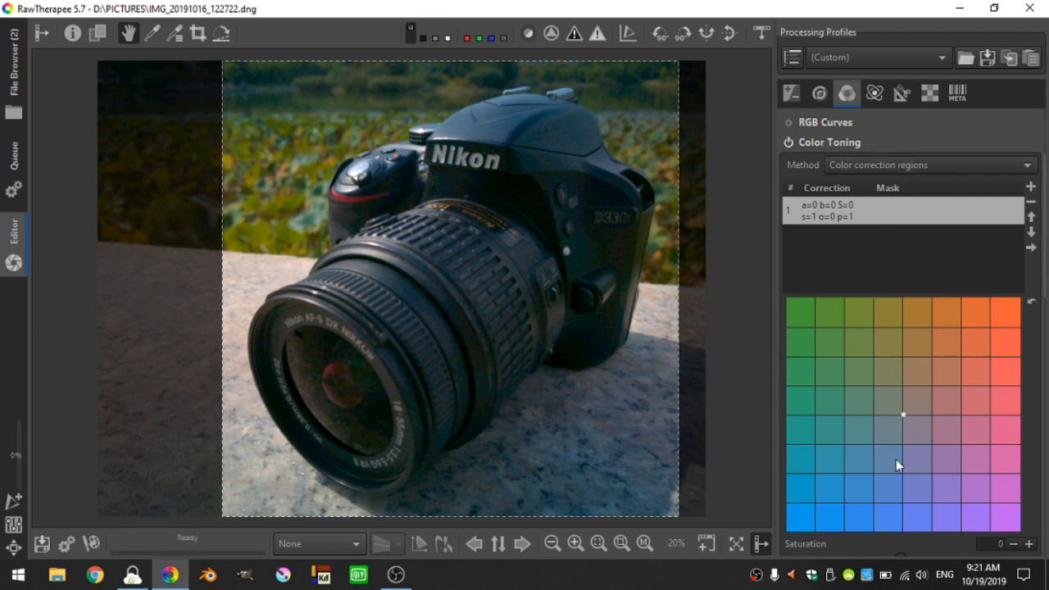
drag(902, 416, 831, 335)
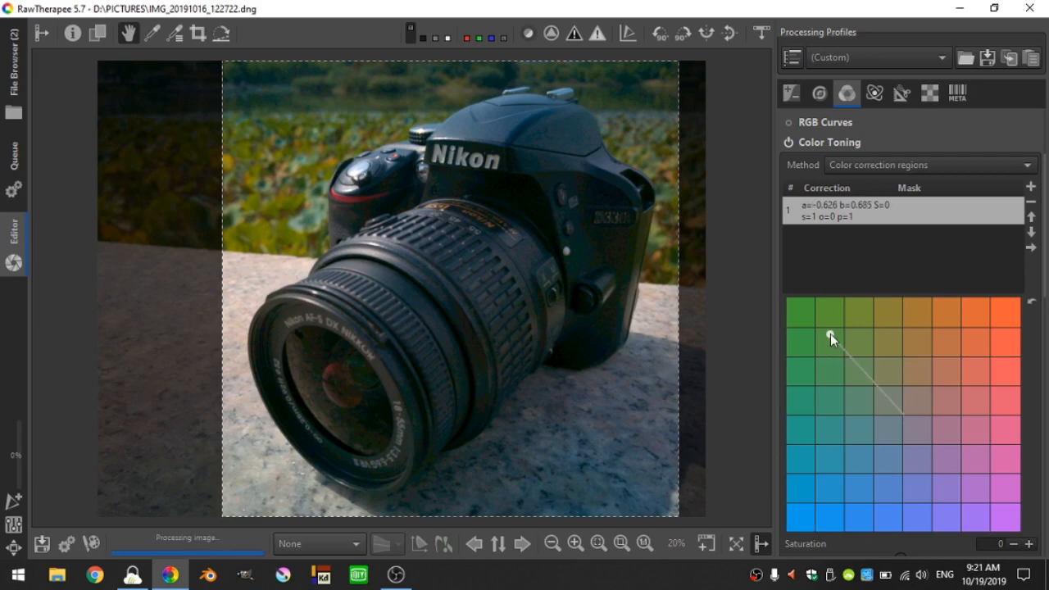
drag(832, 340, 968, 458)
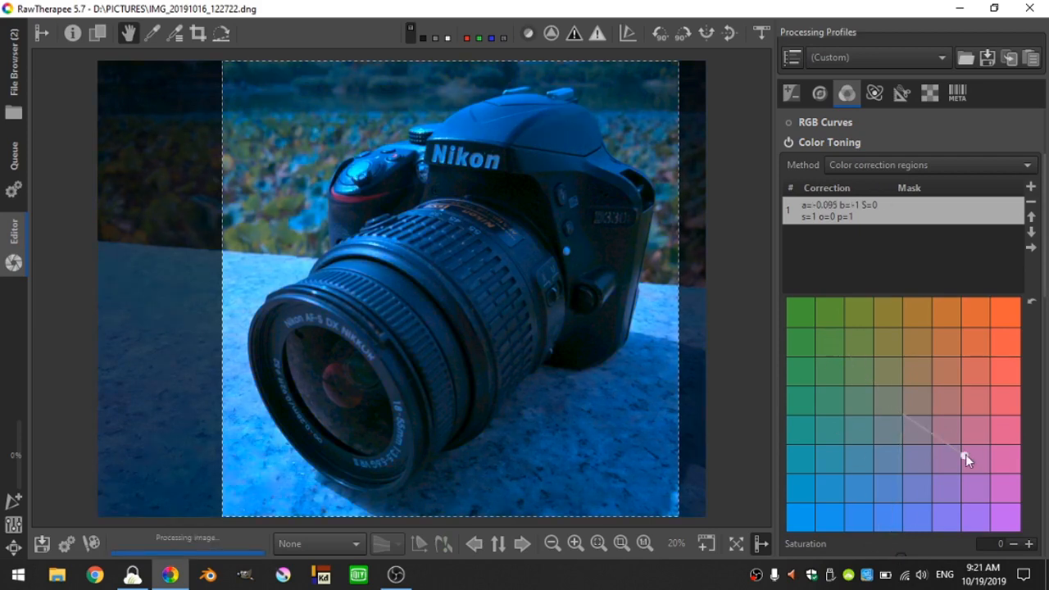
drag(967, 457, 950, 337)
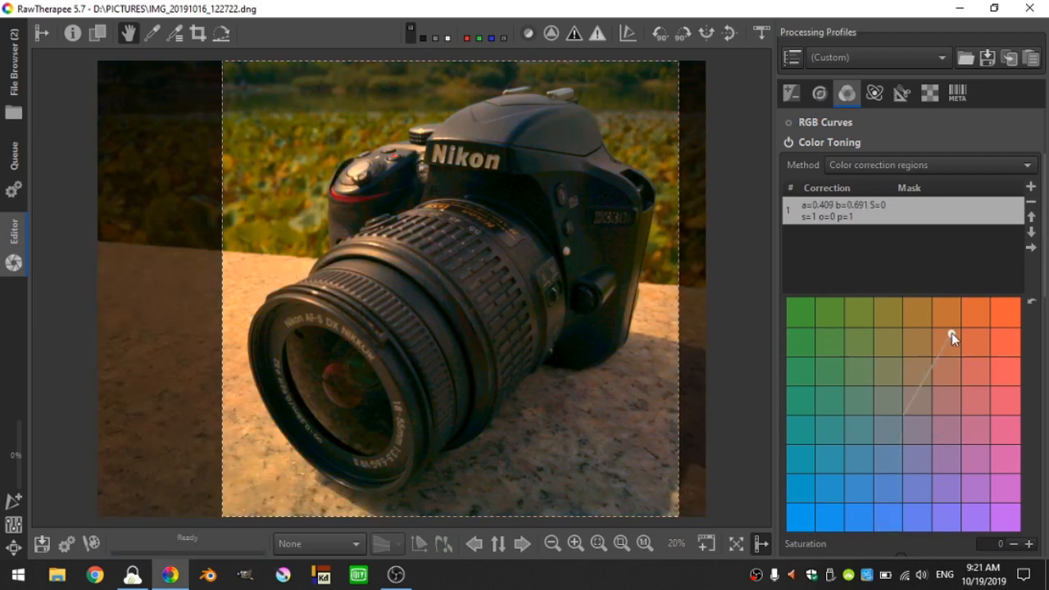
drag(950, 334, 864, 438)
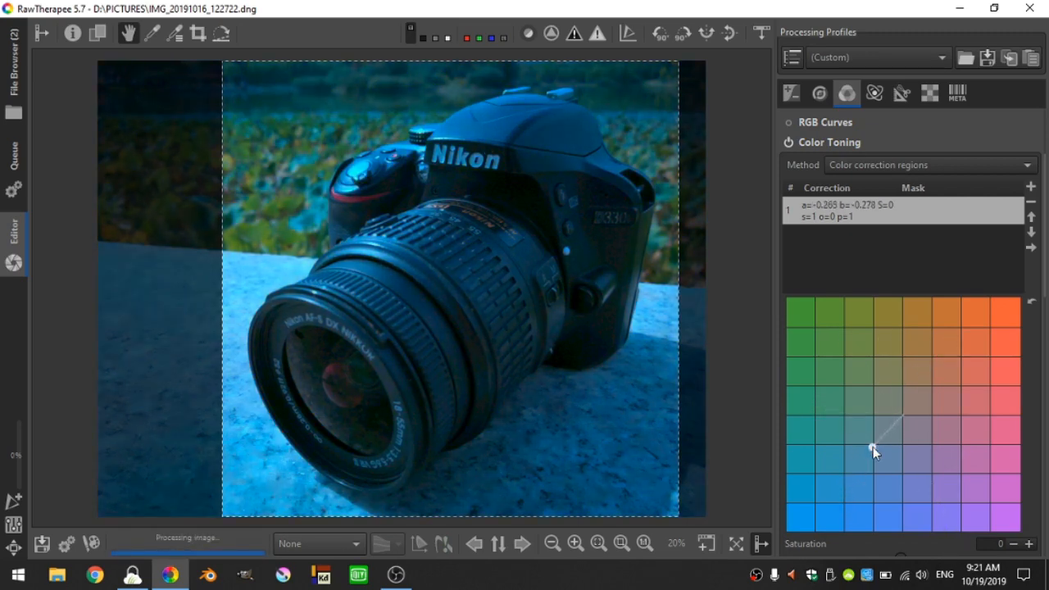
drag(876, 451, 951, 339)
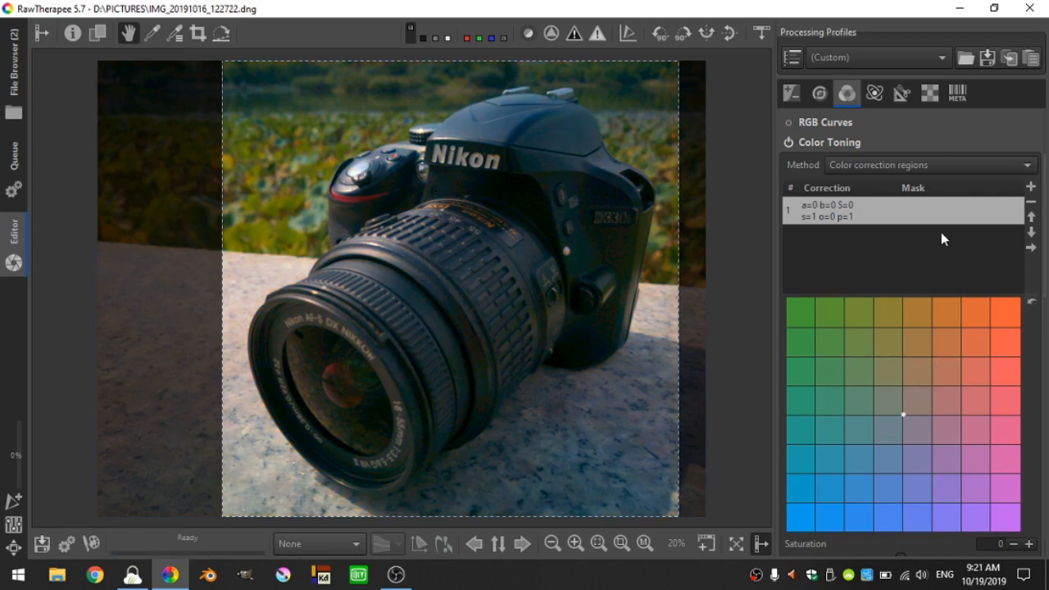
click(931, 165)
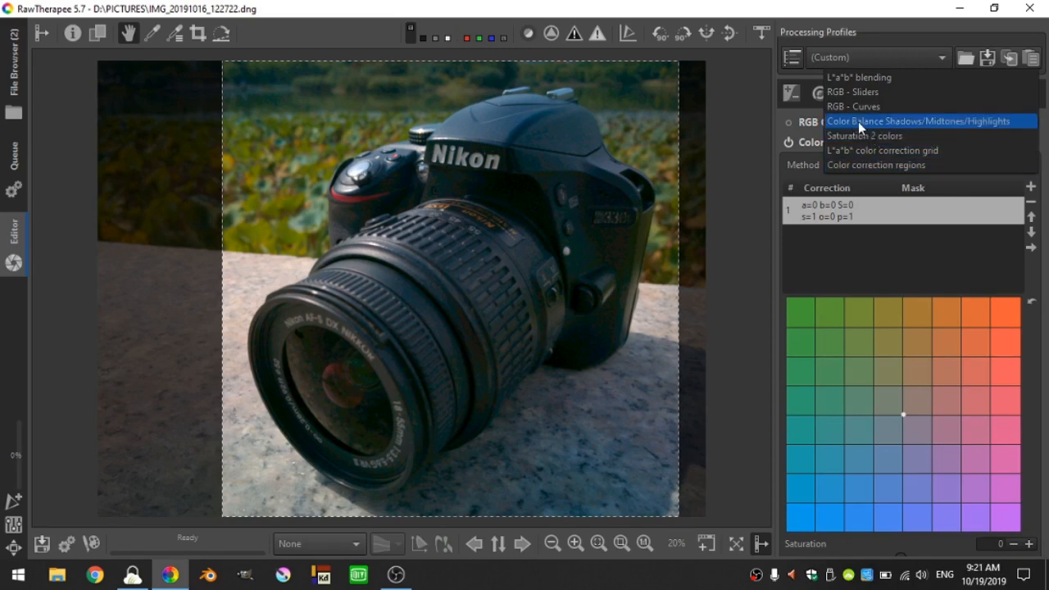
mouse_move(867, 127)
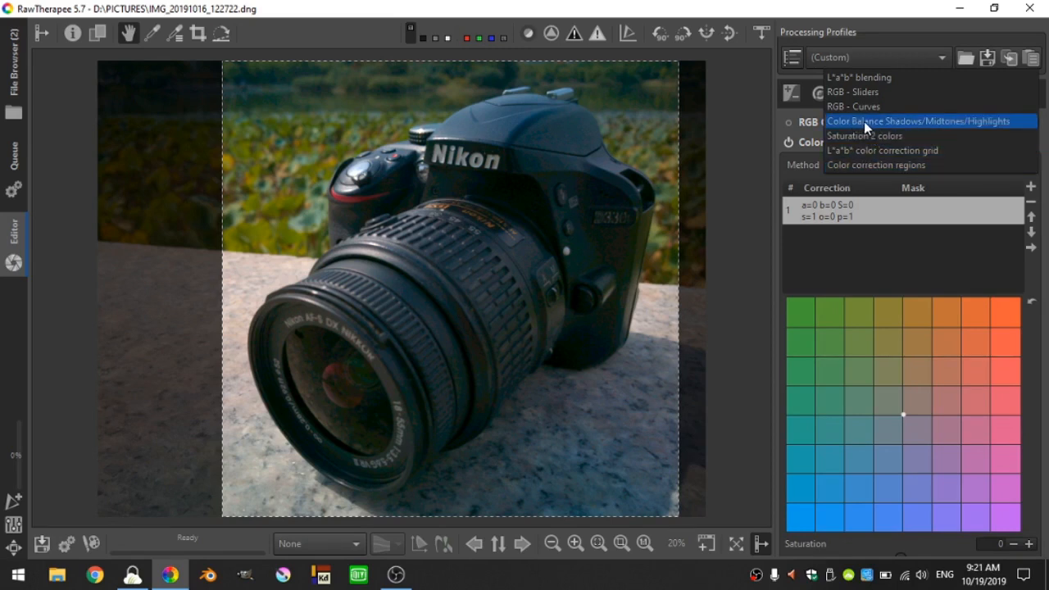
Choose Color Balance Shadows/Midtones/Highlights as the Color Toning method.
click(926, 121)
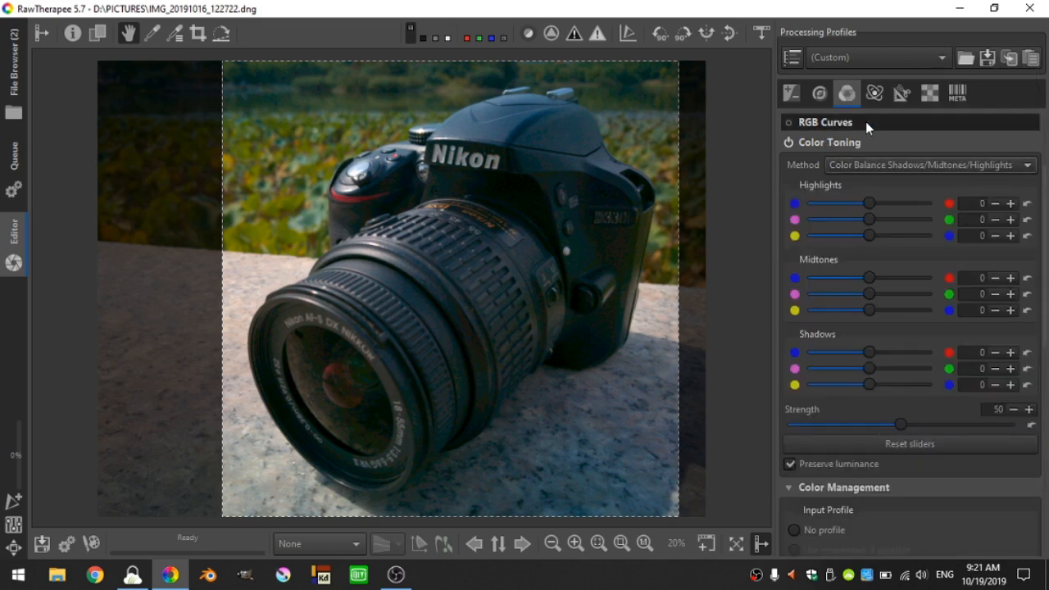
mouse_move(863, 142)
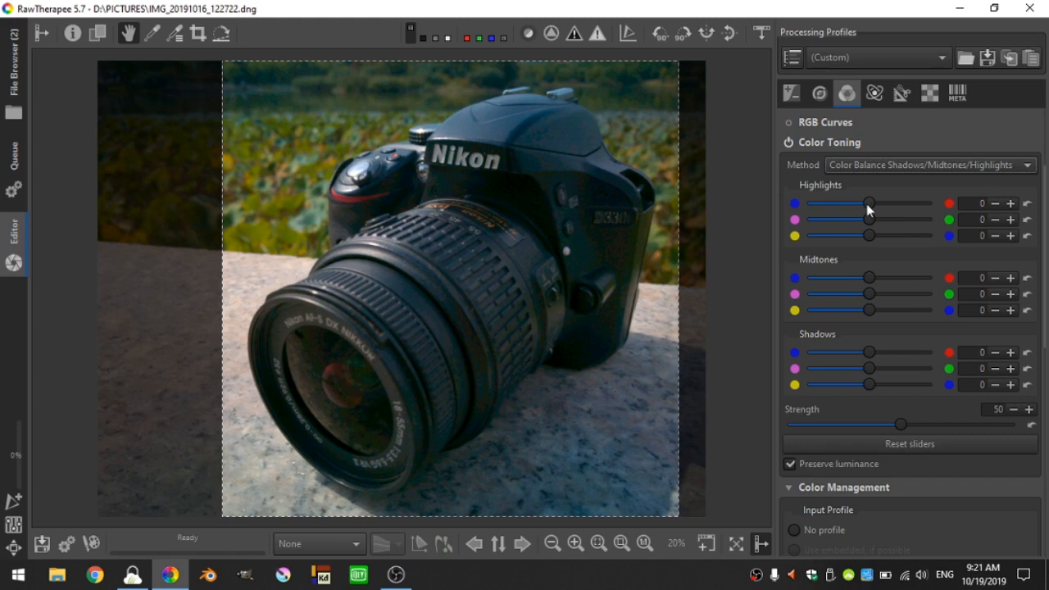
mouse_move(809, 262)
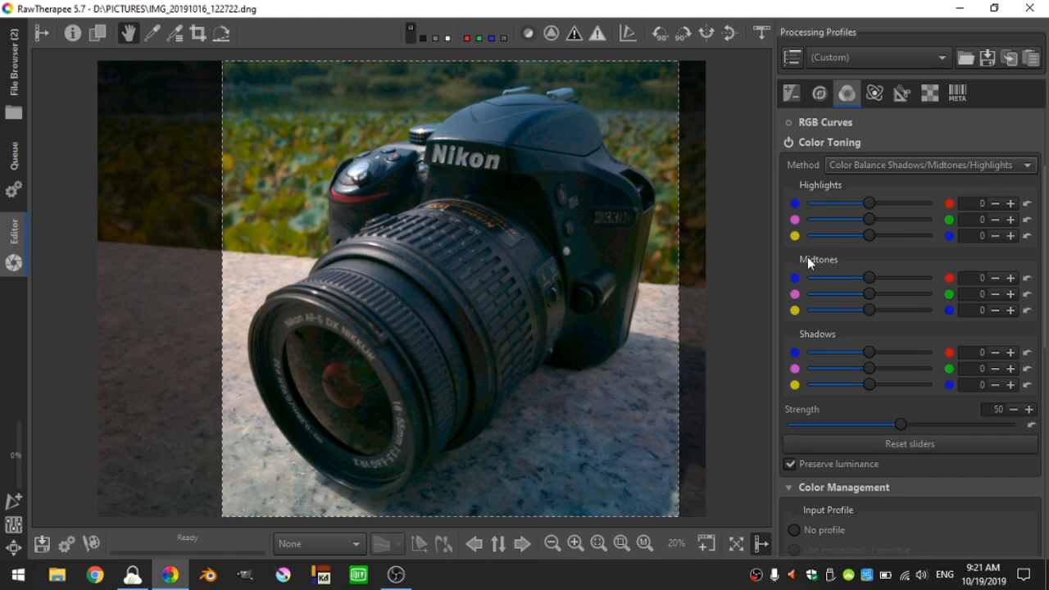
mouse_move(849, 255)
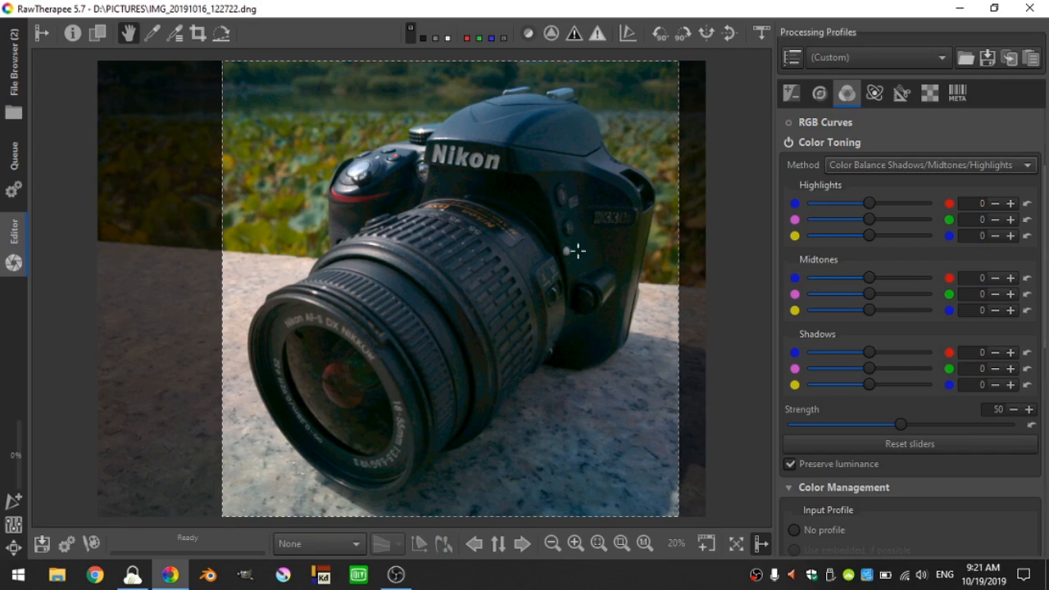
mouse_move(501, 338)
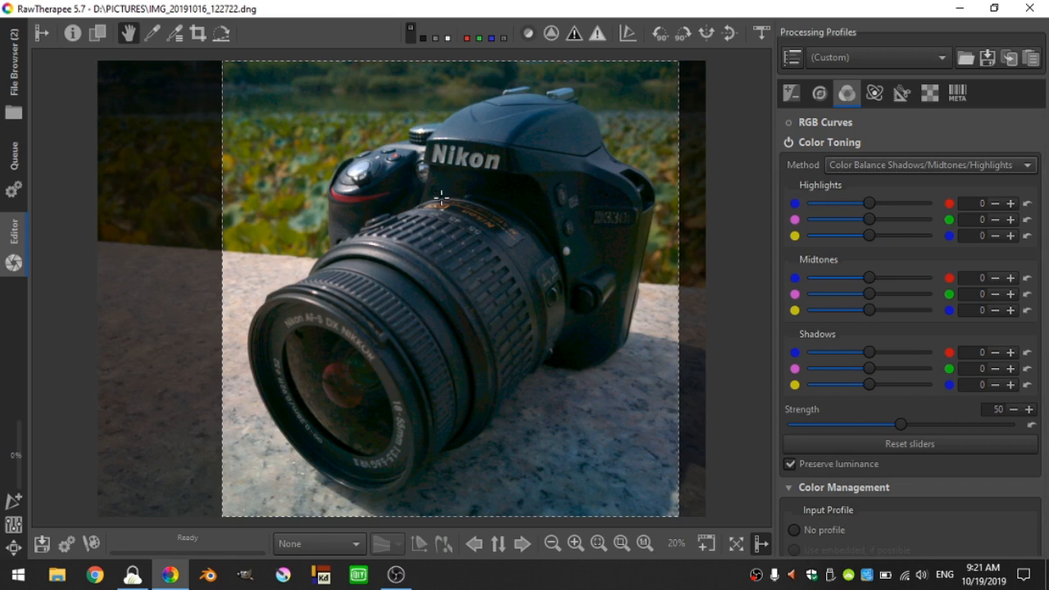
mouse_move(884, 325)
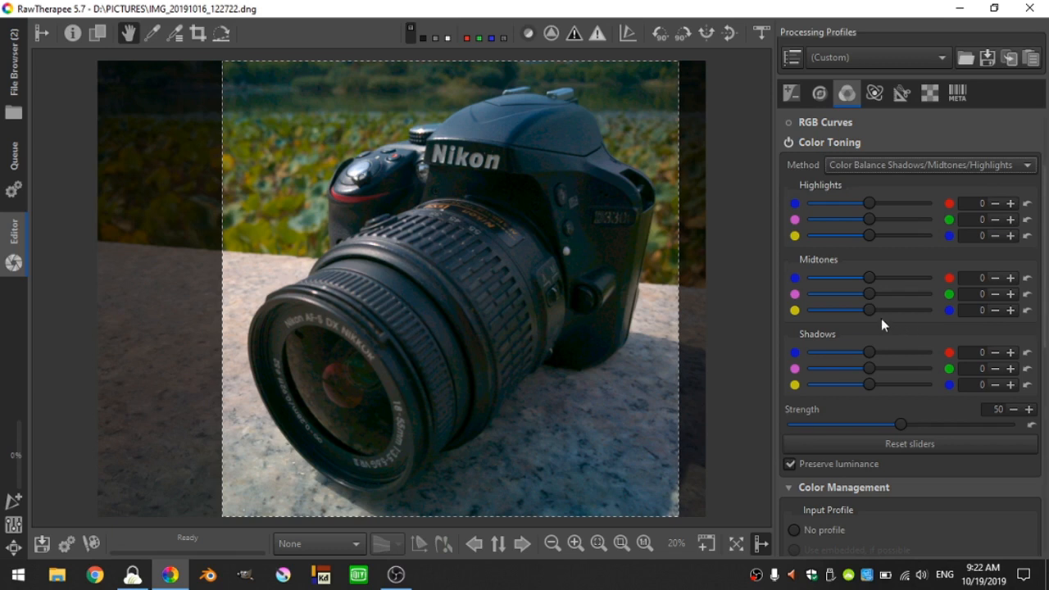
mouse_move(871, 318)
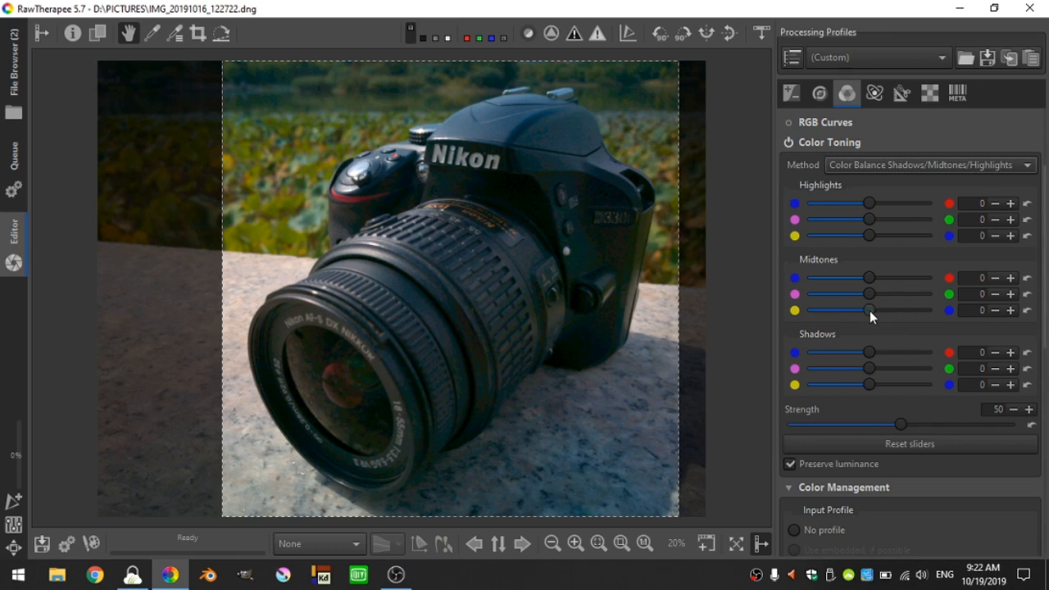
Shift the Midtones yellow–blue slider toward yellow, settling at -23.
drag(869, 310, 862, 310)
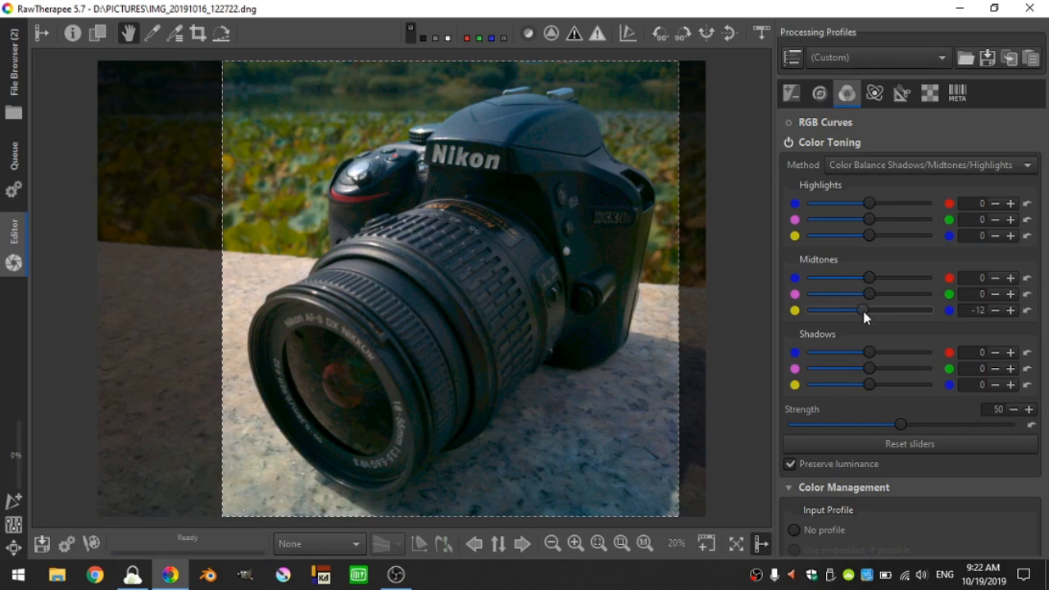
drag(861, 309, 809, 310)
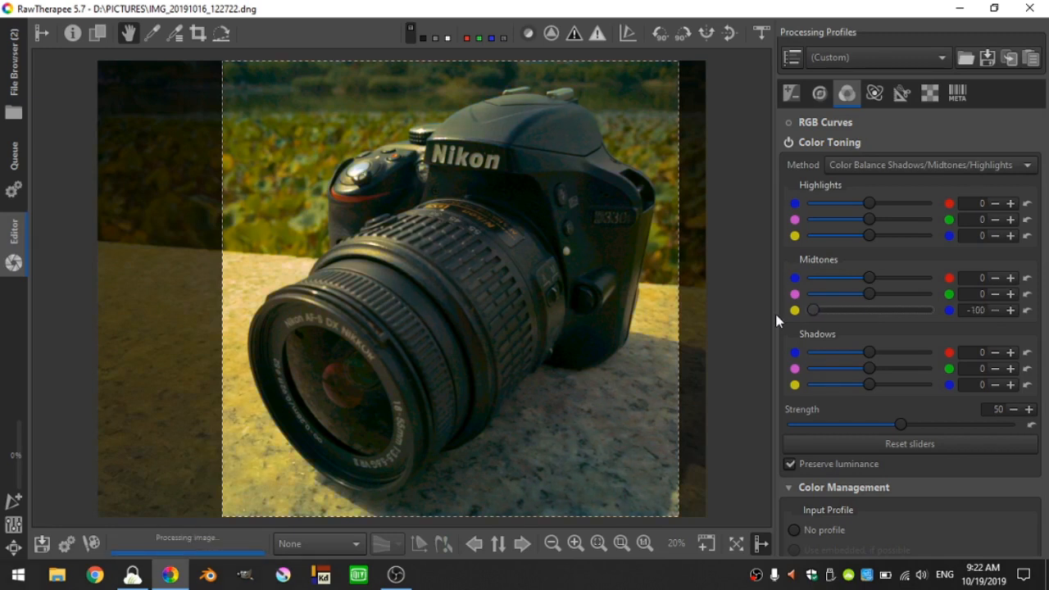
drag(811, 310, 857, 310)
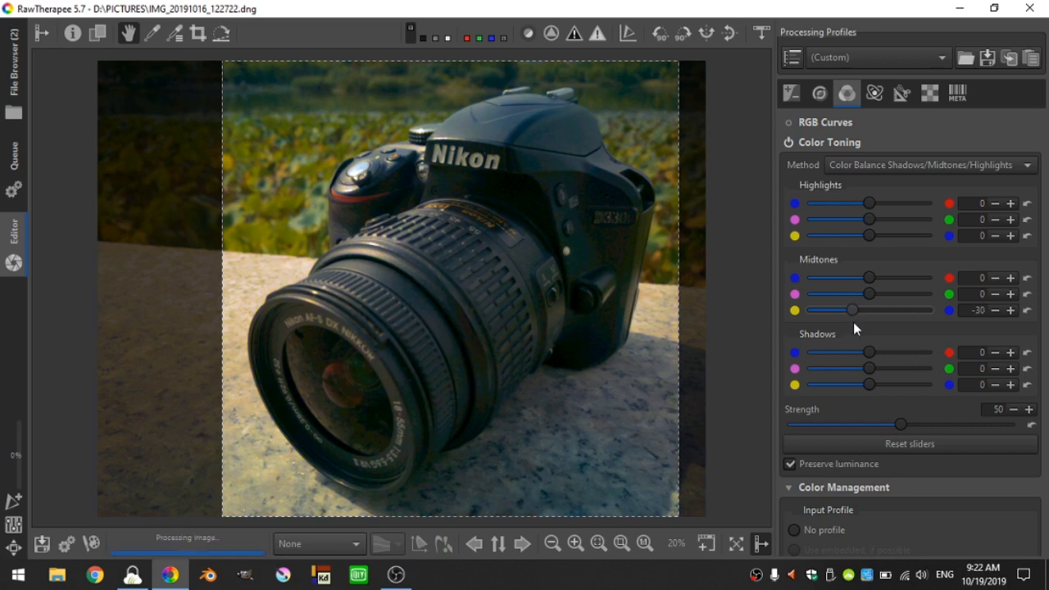
drag(855, 310, 869, 310)
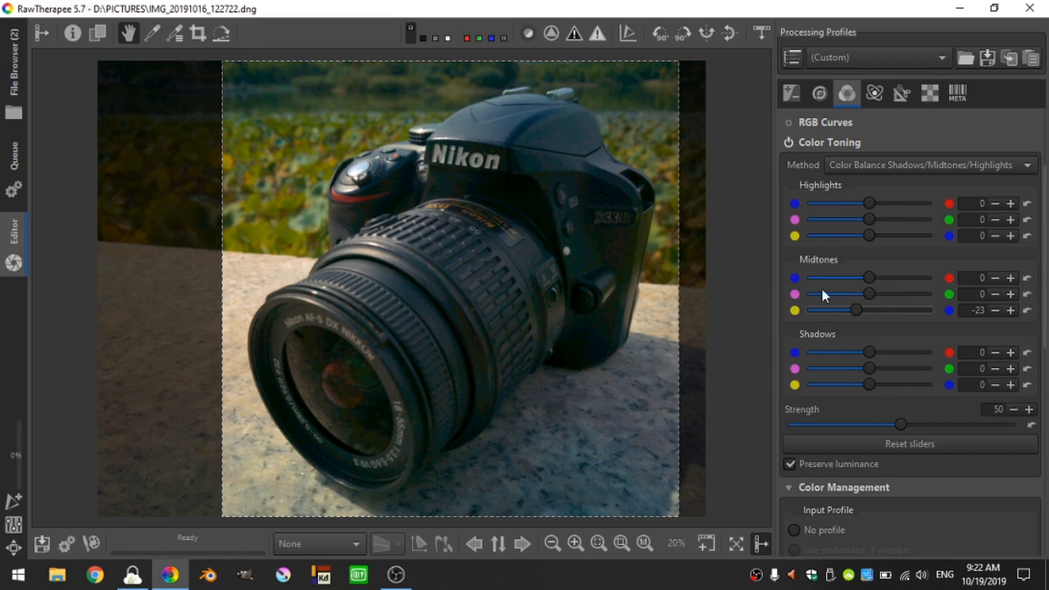
mouse_move(883, 286)
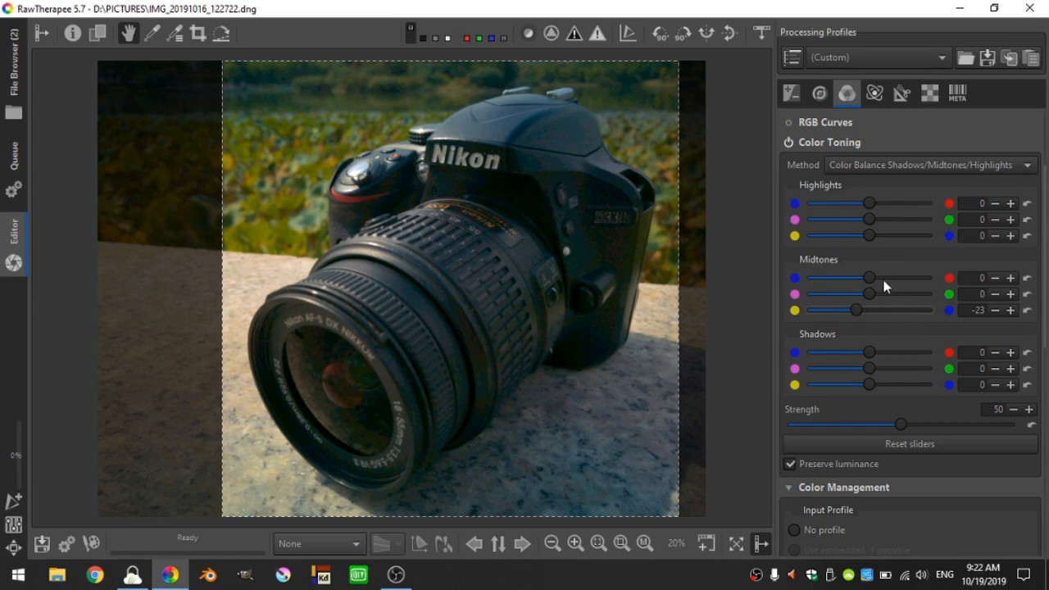
mouse_move(795, 297)
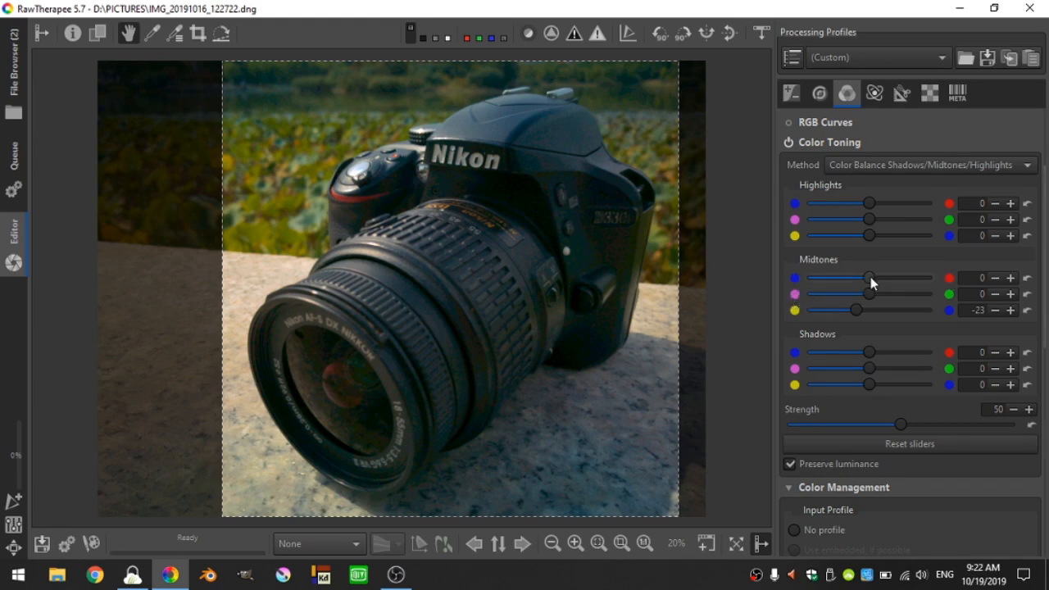
Shift the Midtones cyan–red slider toward red, settling at +39.
drag(868, 277, 825, 277)
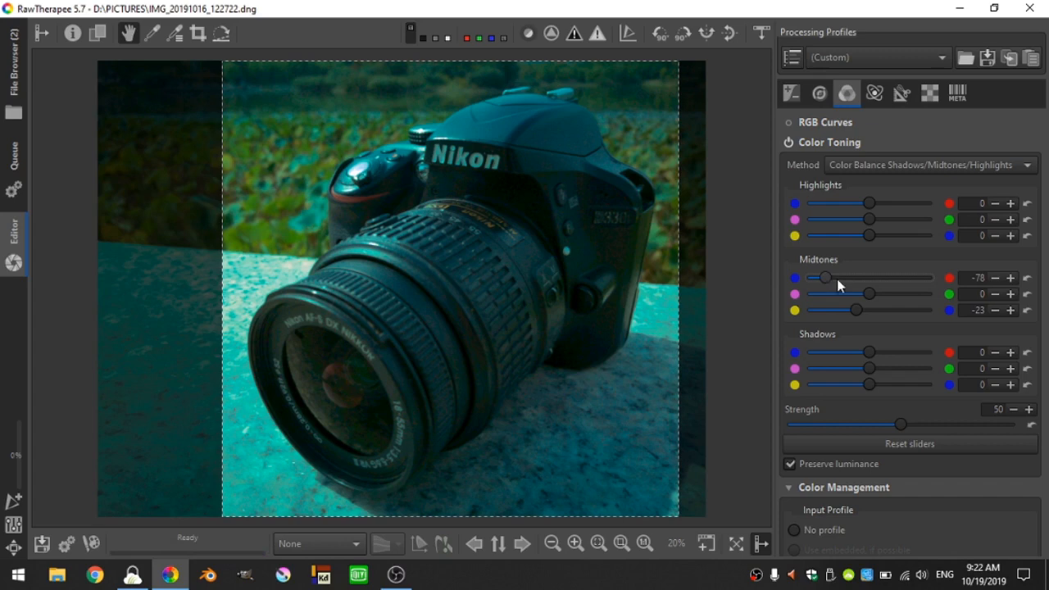
drag(825, 278, 877, 278)
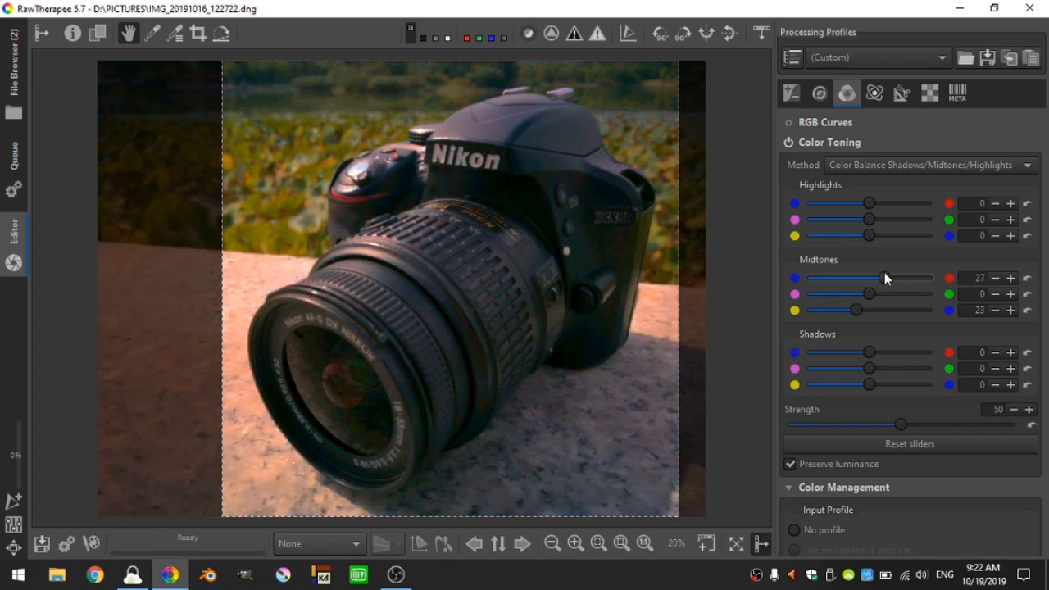
drag(865, 277, 890, 277)
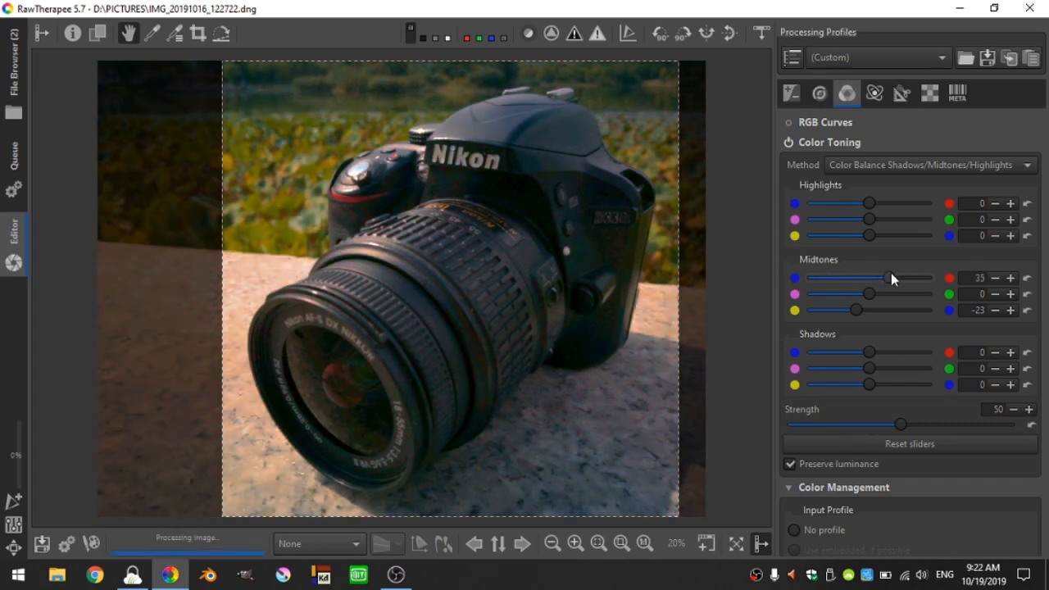
drag(869, 278, 892, 278)
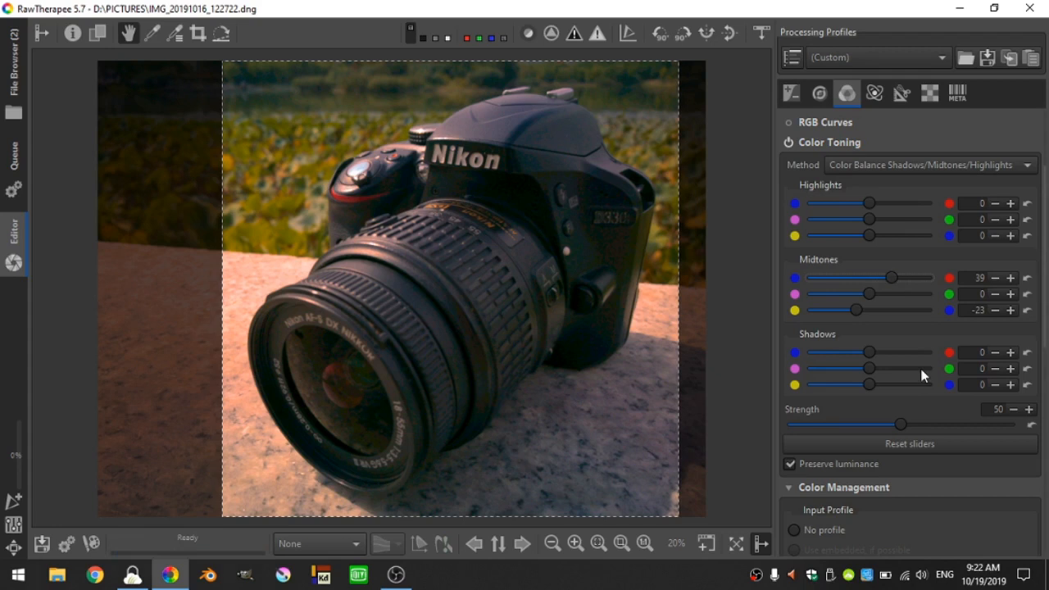
mouse_move(805, 334)
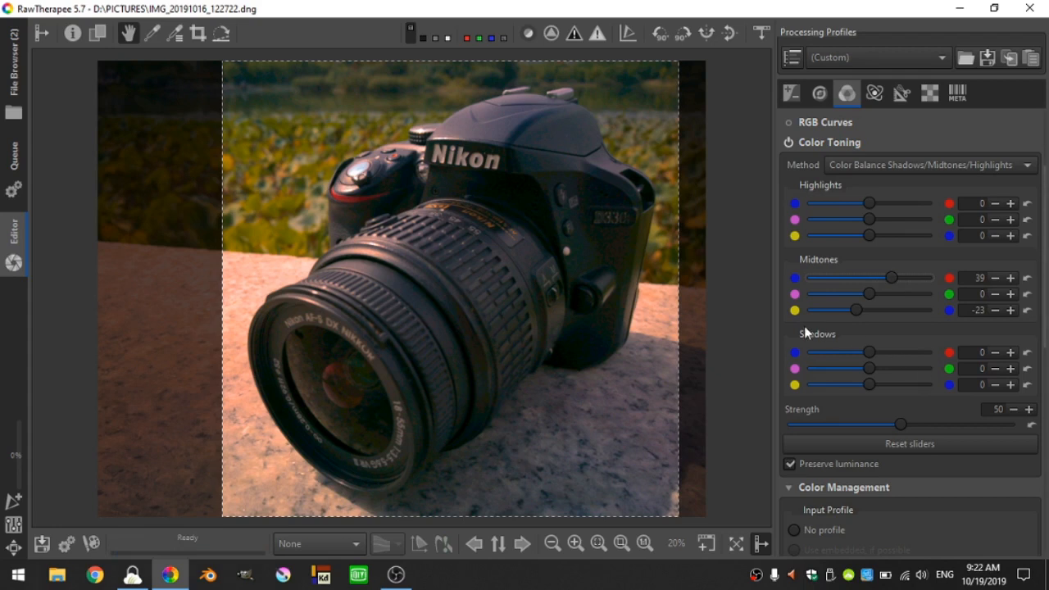
mouse_move(915, 252)
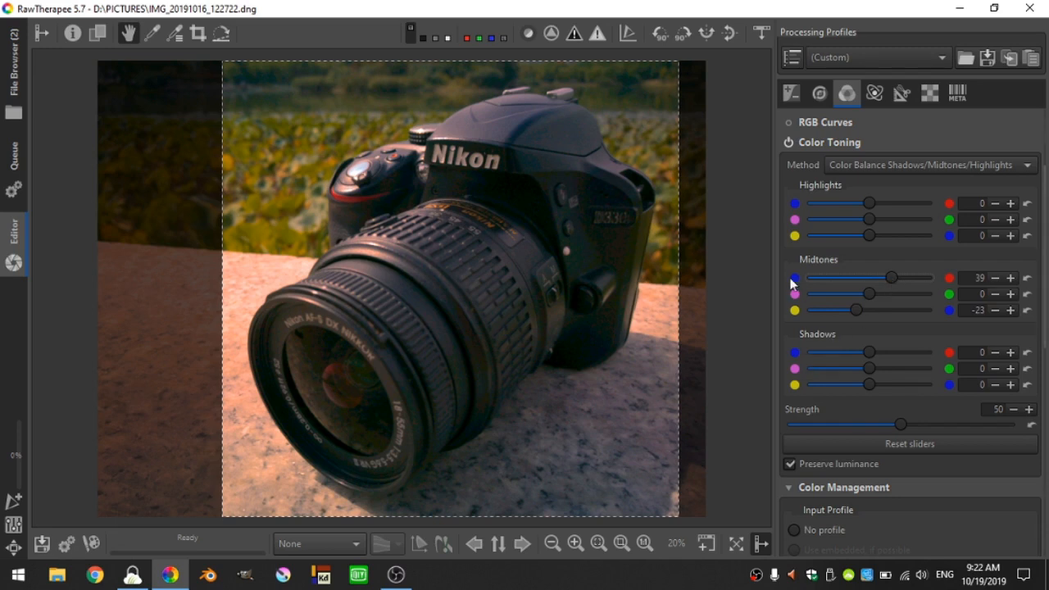
mouse_move(823, 276)
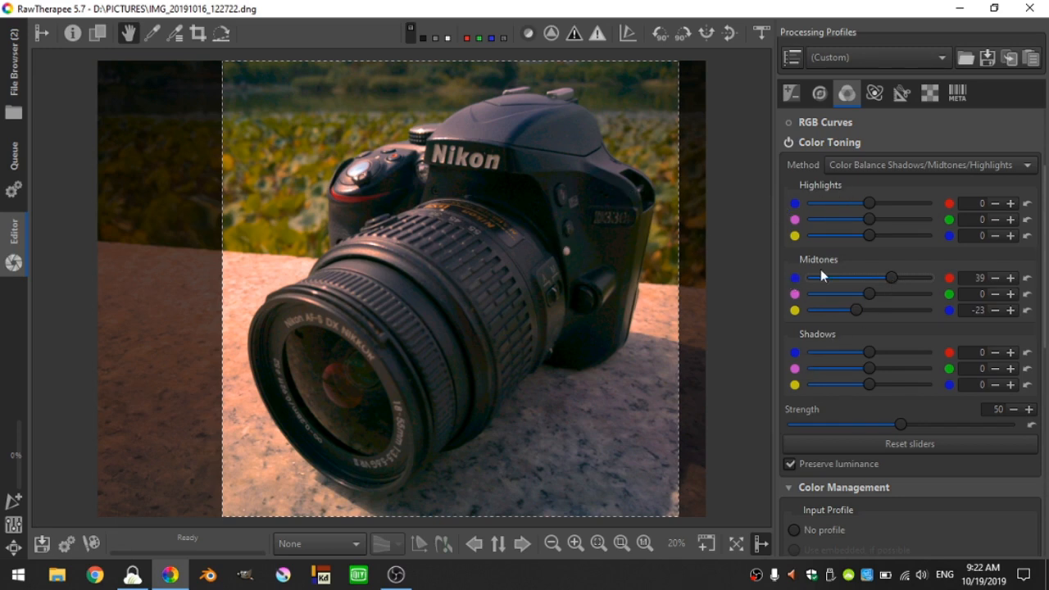
mouse_move(794, 250)
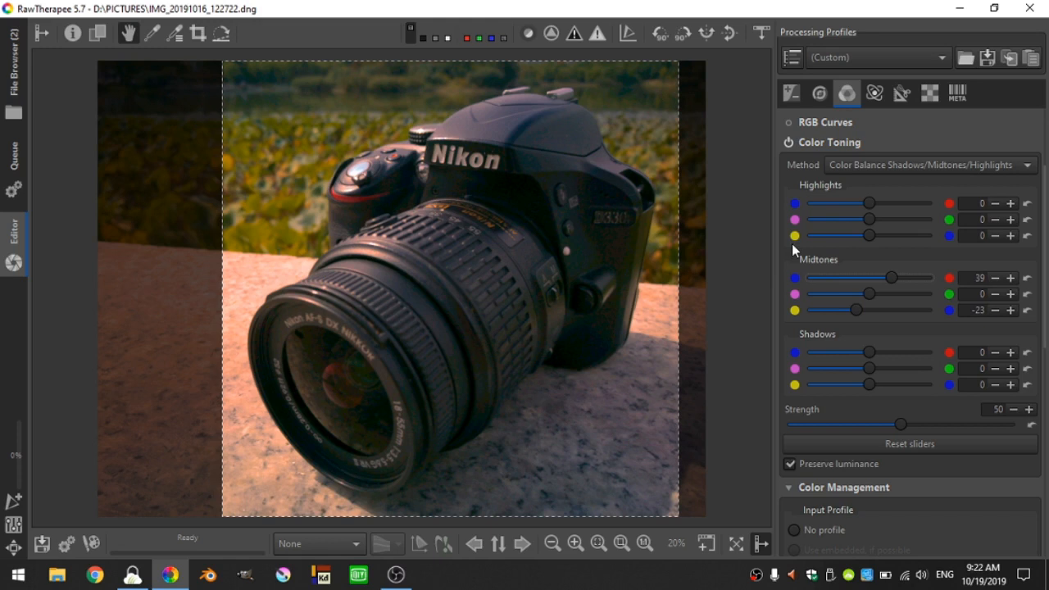
mouse_move(870, 218)
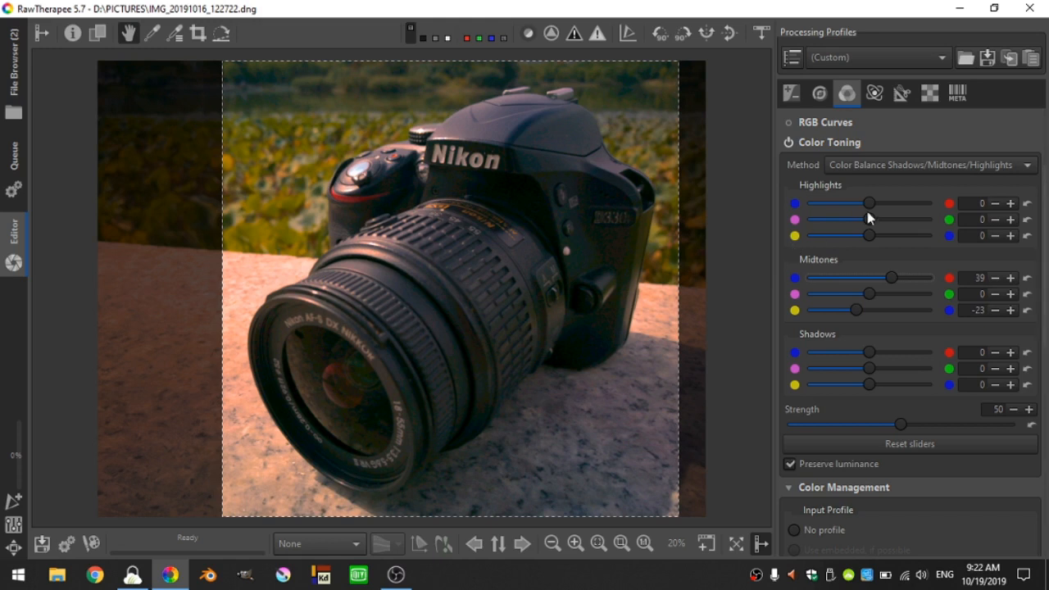
Push the Highlights toward cyan, bringing cyan–red to -32.
drag(869, 203, 858, 203)
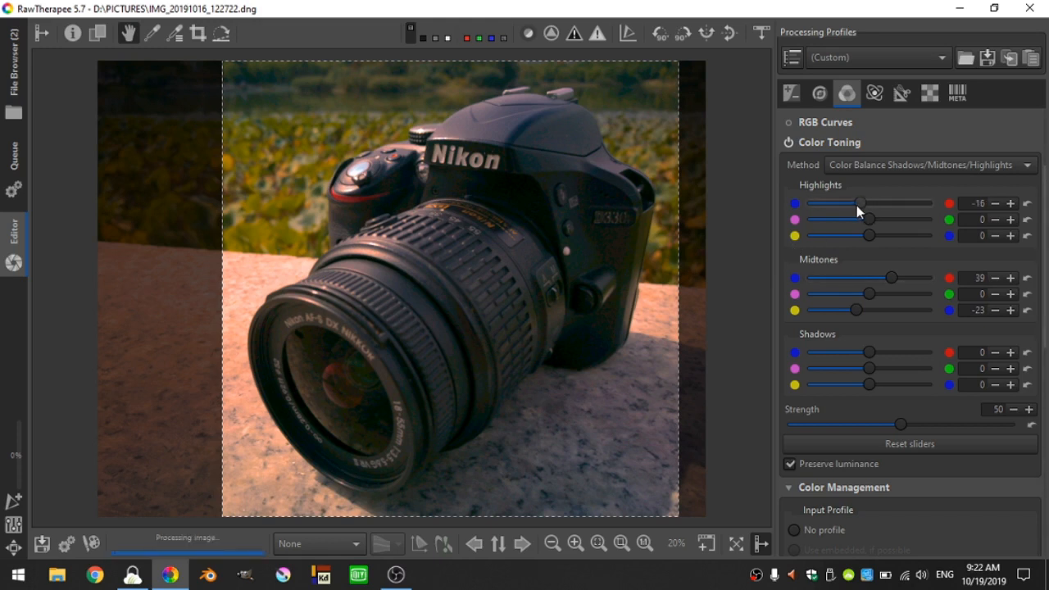
drag(861, 203, 834, 203)
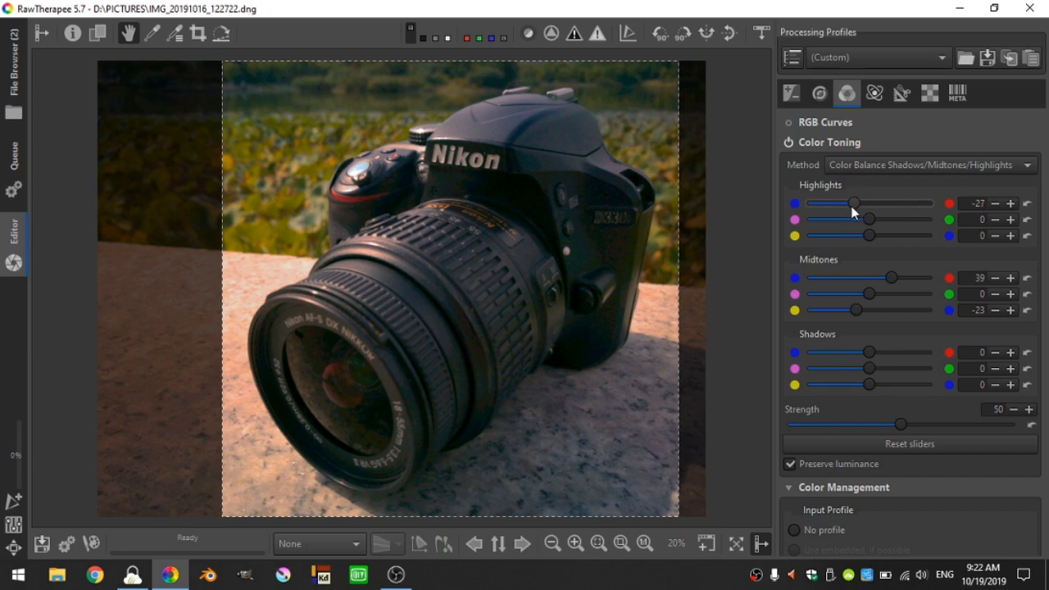
drag(859, 203, 851, 203)
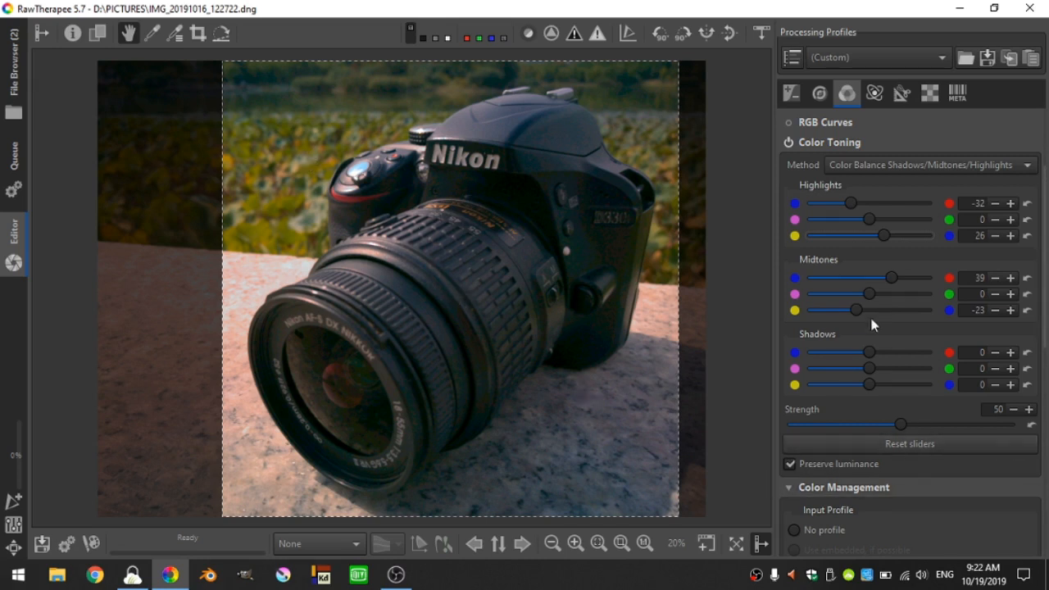
Set Shadows cyan–red to -10 and yellow–blue to +13 for a cool tint.
drag(869, 353, 856, 353)
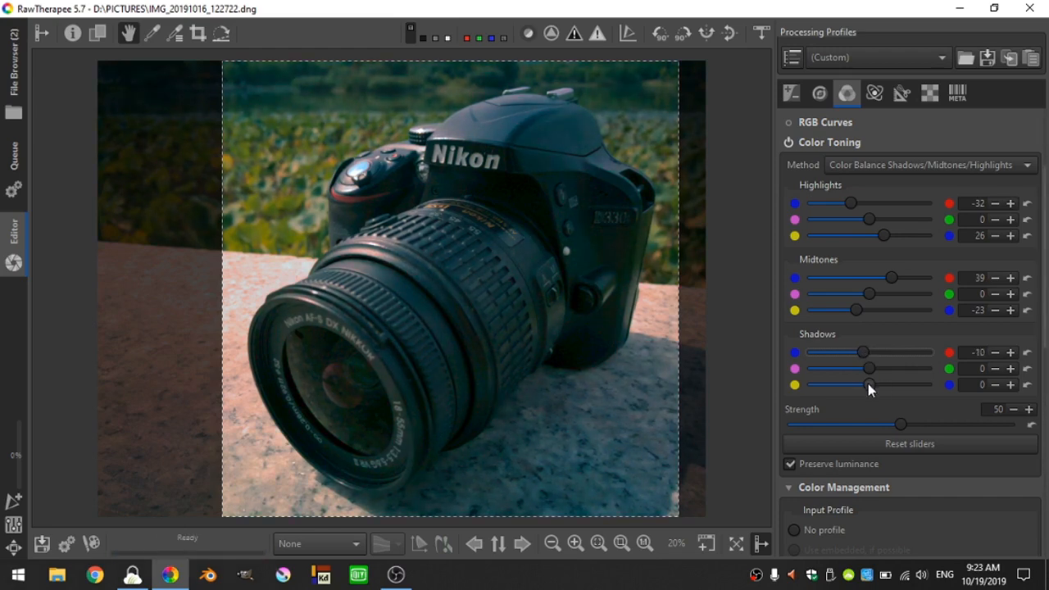
drag(838, 386, 879, 385)
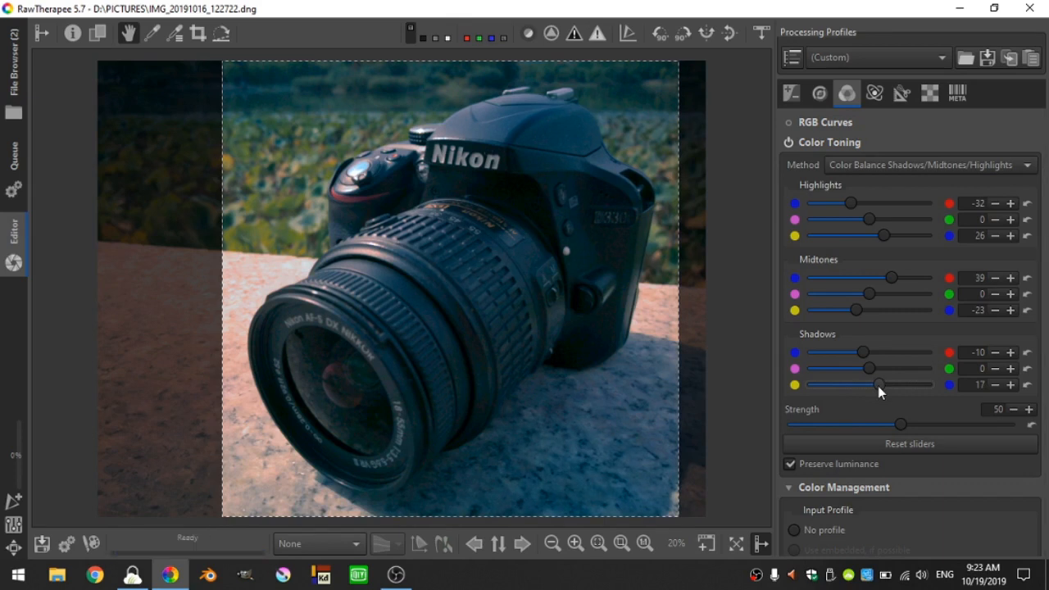
drag(881, 386, 876, 386)
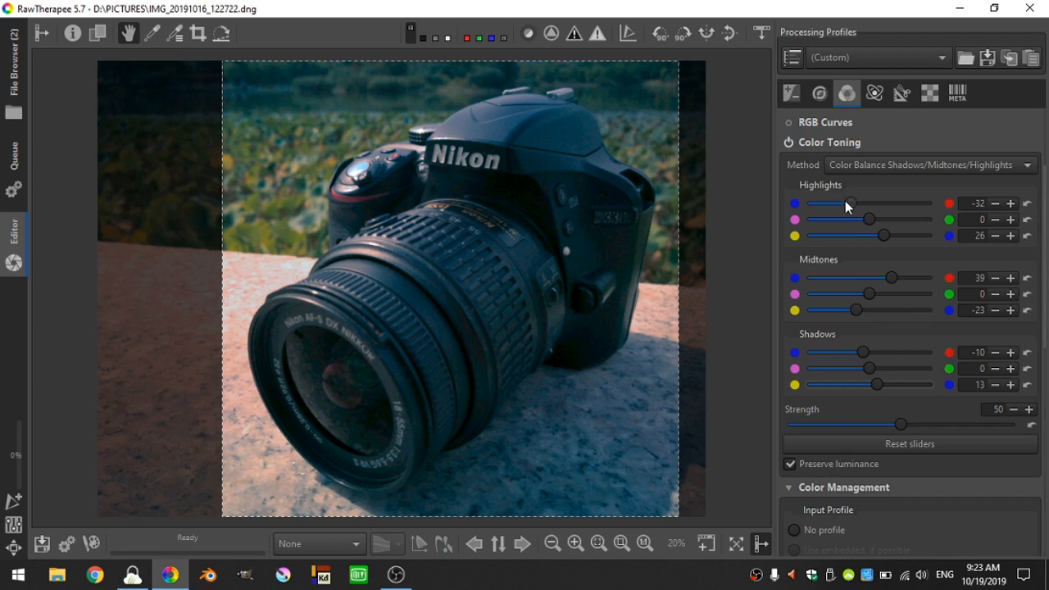
mouse_move(800, 422)
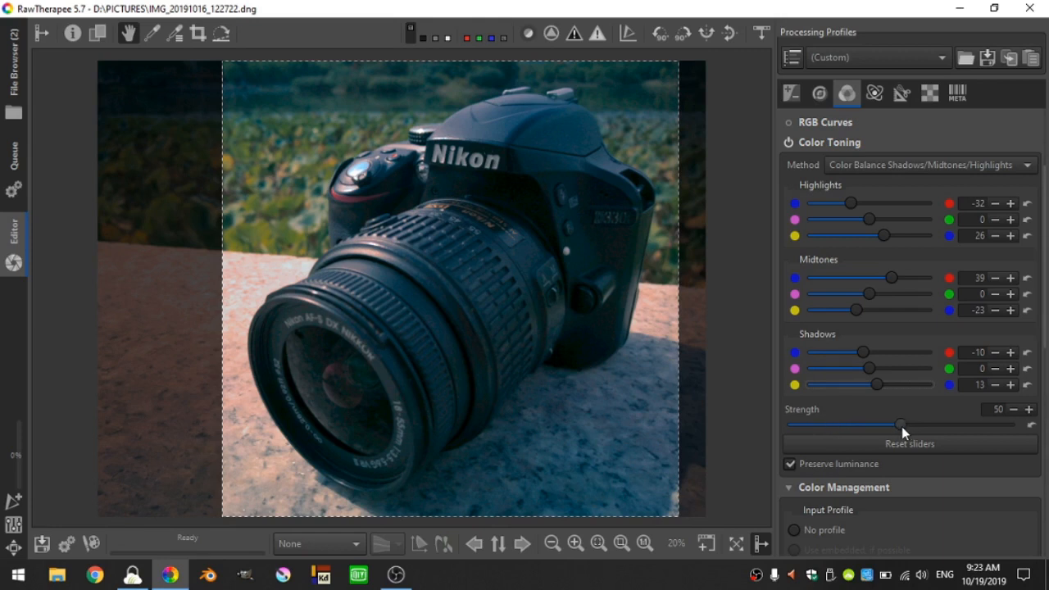
drag(902, 425, 1008, 425)
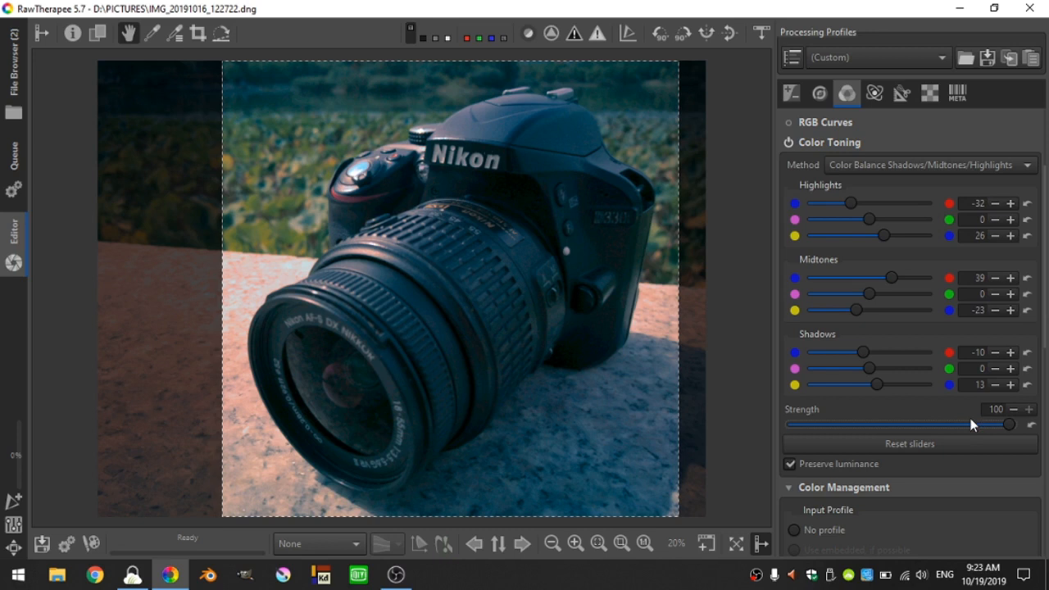
drag(1009, 423, 789, 423)
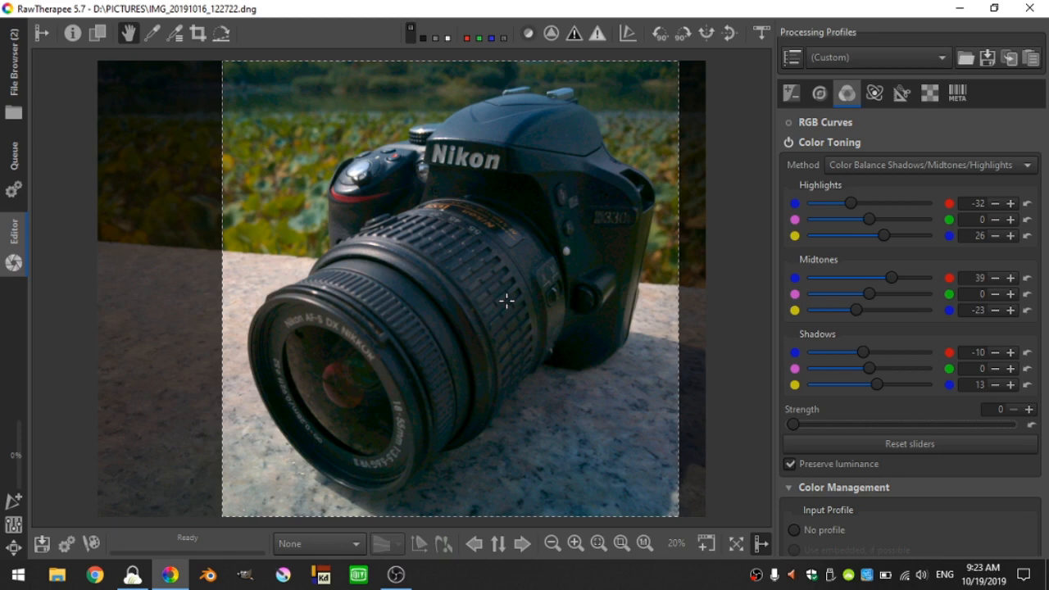
drag(789, 425, 817, 425)
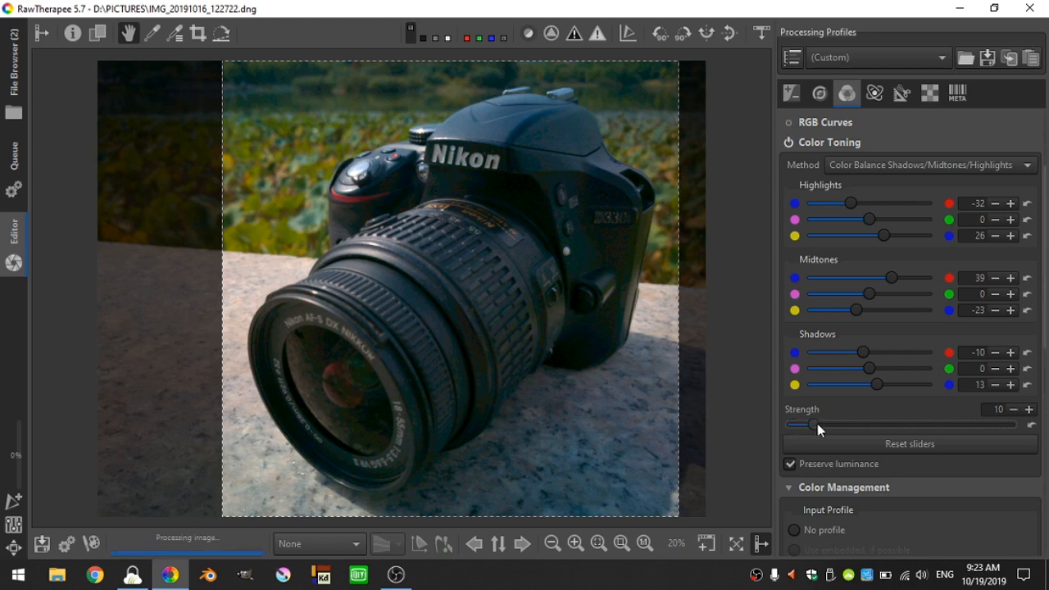
drag(818, 423, 1010, 424)
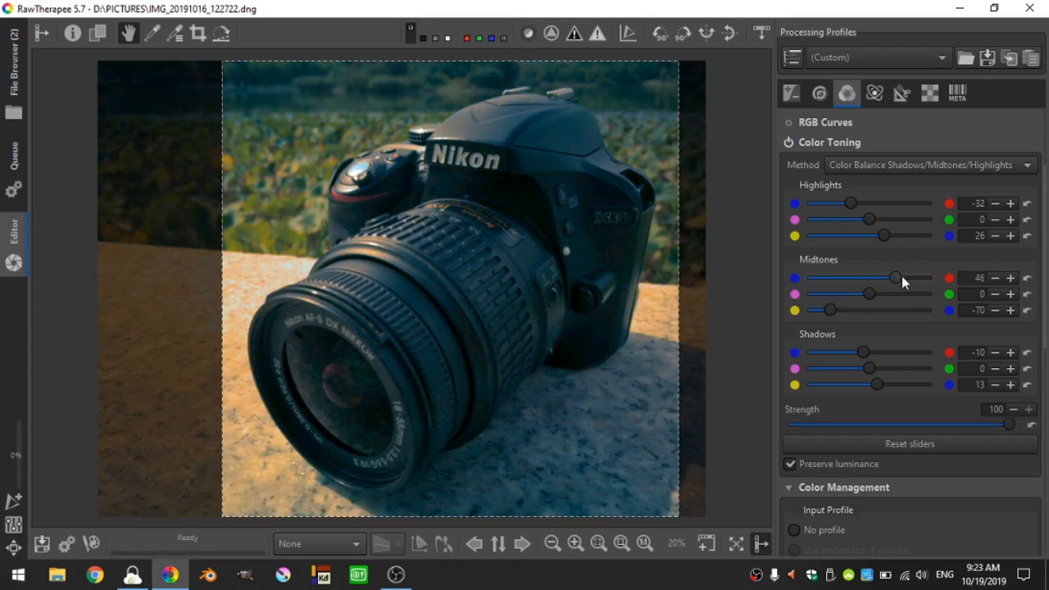
Warm Midtones to +71 red and -74 yellow, and set Shadows to -26/-12/+32.
drag(895, 278, 908, 278)
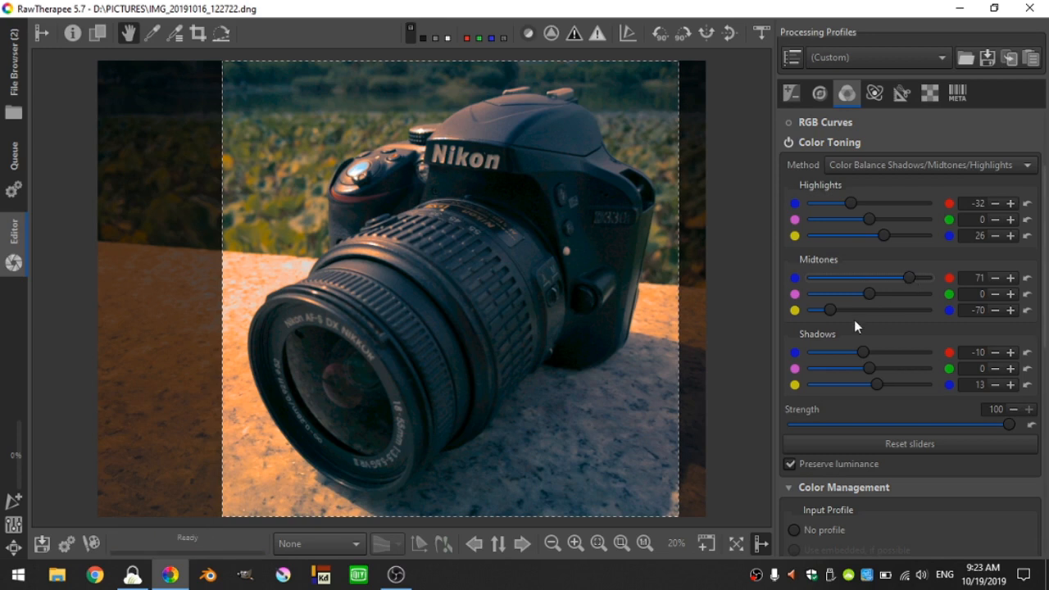
drag(828, 310, 824, 310)
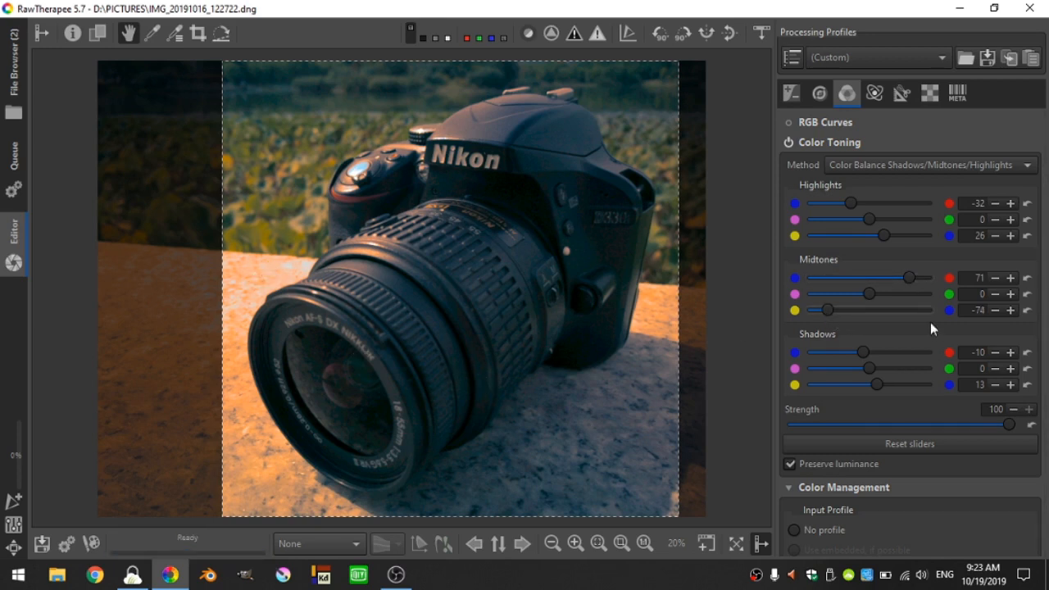
drag(861, 353, 822, 353)
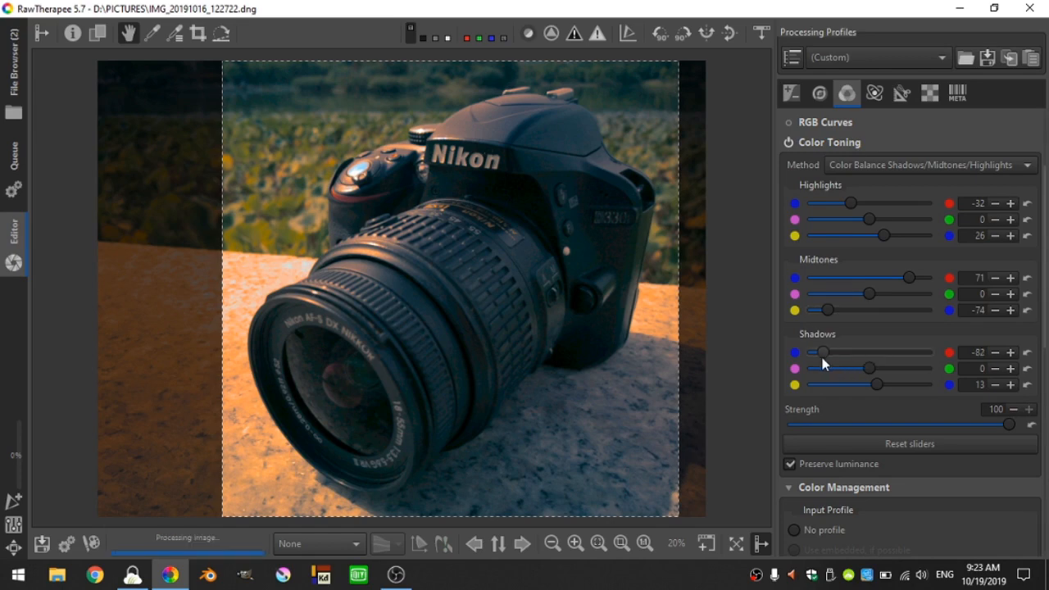
drag(822, 352, 855, 352)
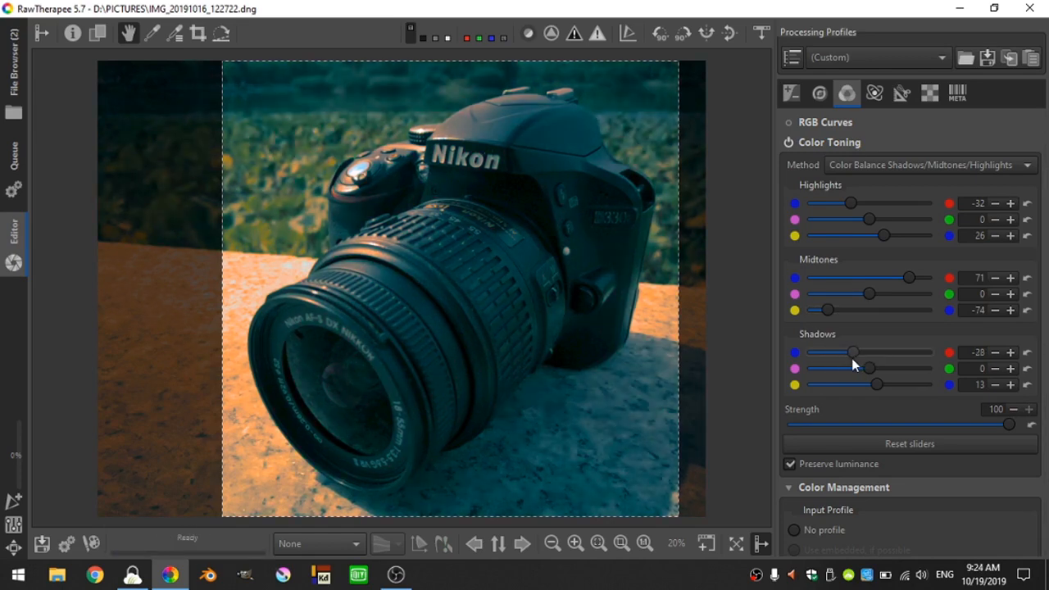
drag(869, 368, 861, 368)
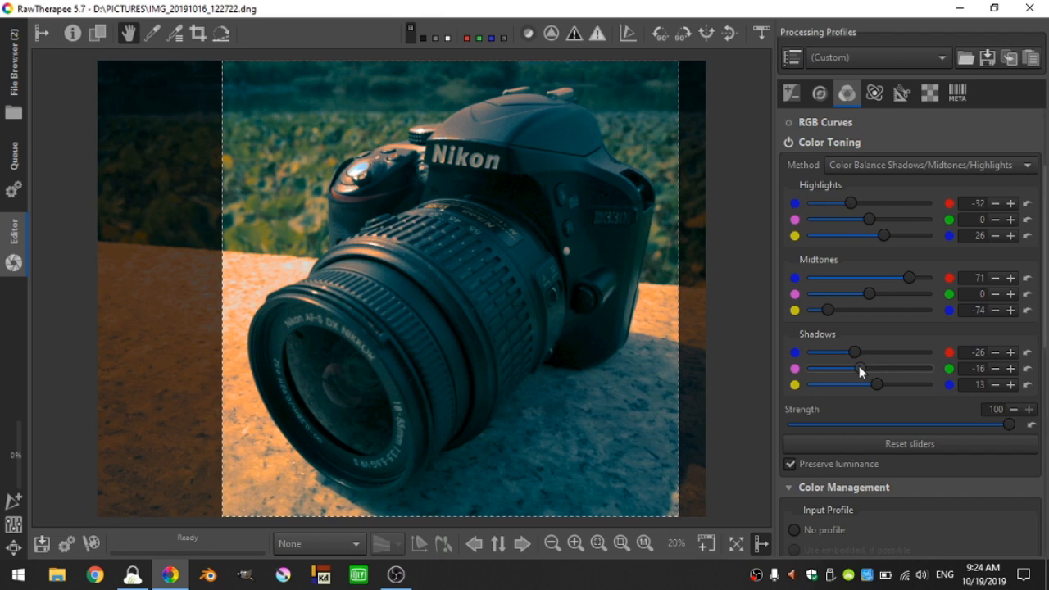
drag(844, 368, 861, 368)
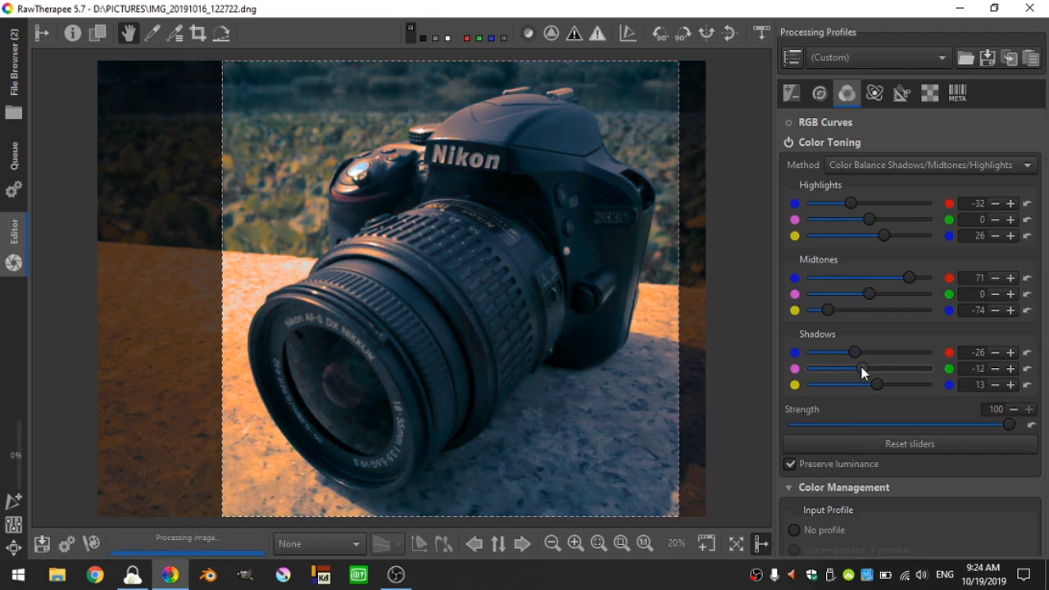
drag(873, 385, 884, 384)
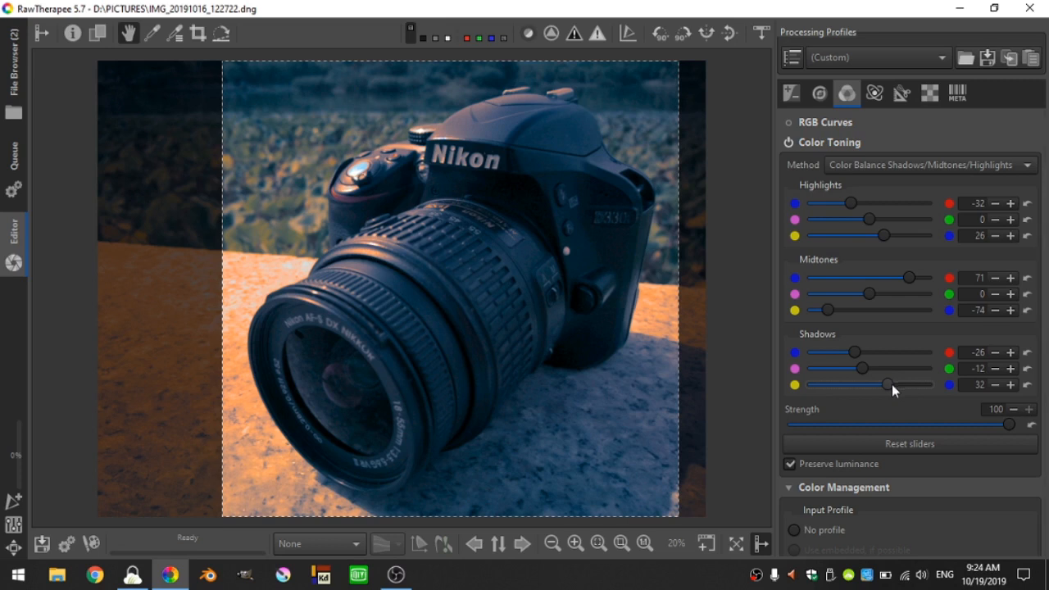
mouse_move(871, 219)
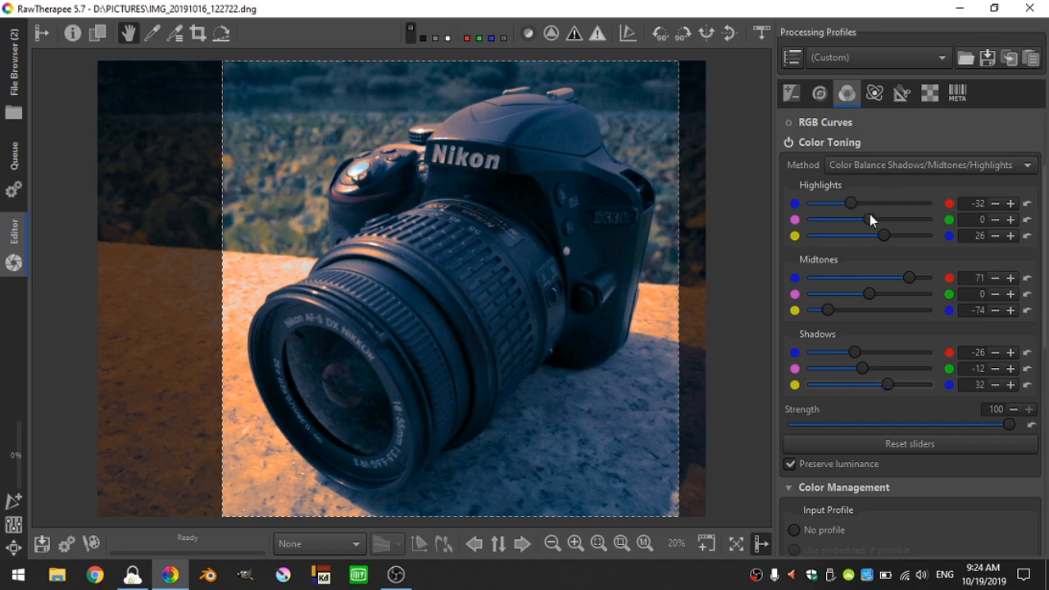
Retune the Highlights balance to -45 cyan, -26 magenta and -26 yellow.
drag(867, 219, 857, 219)
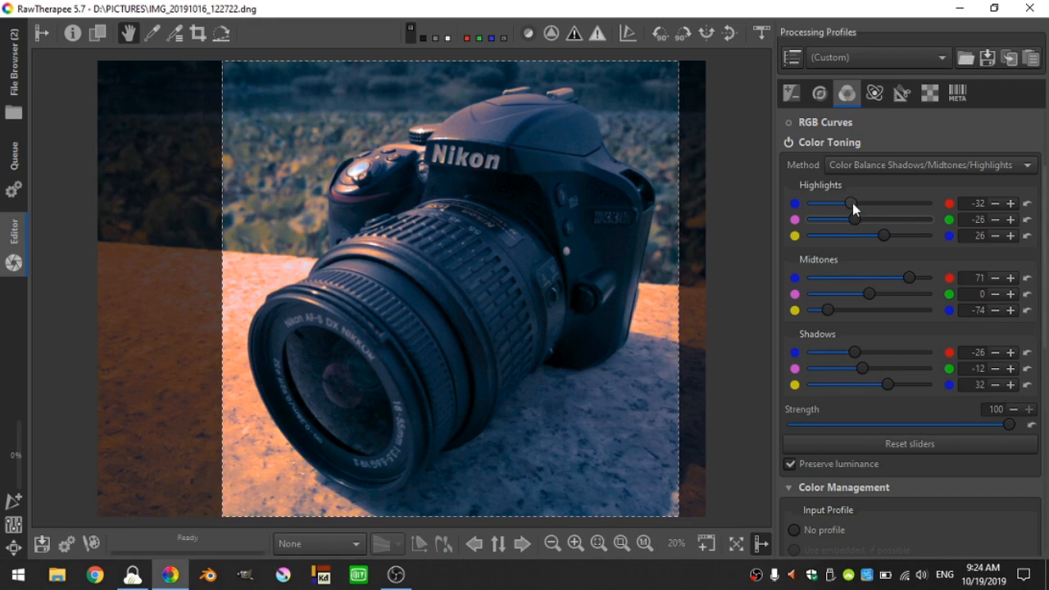
drag(853, 204, 841, 204)
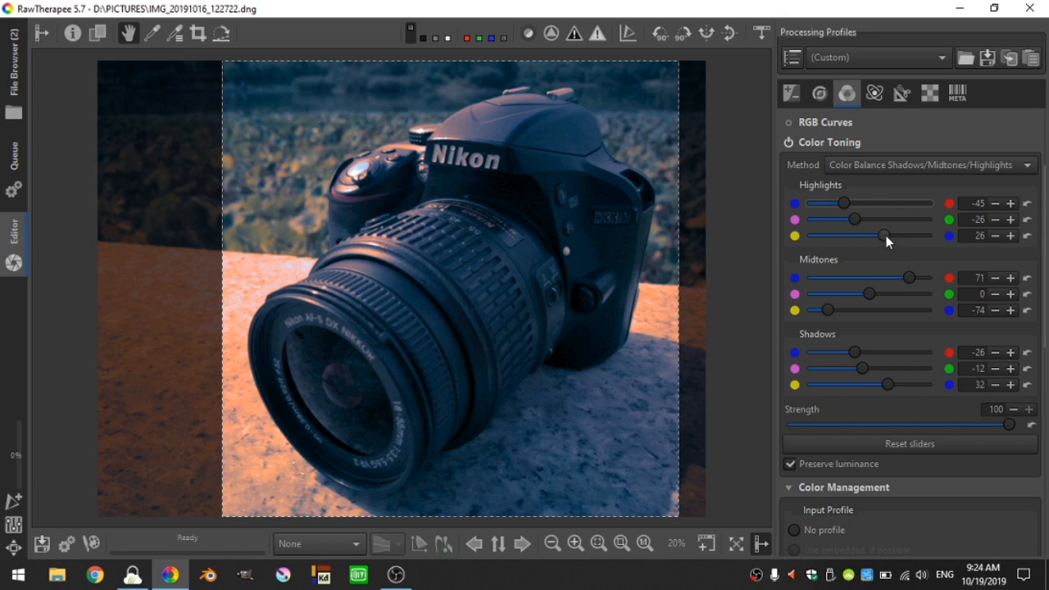
drag(890, 236, 857, 236)
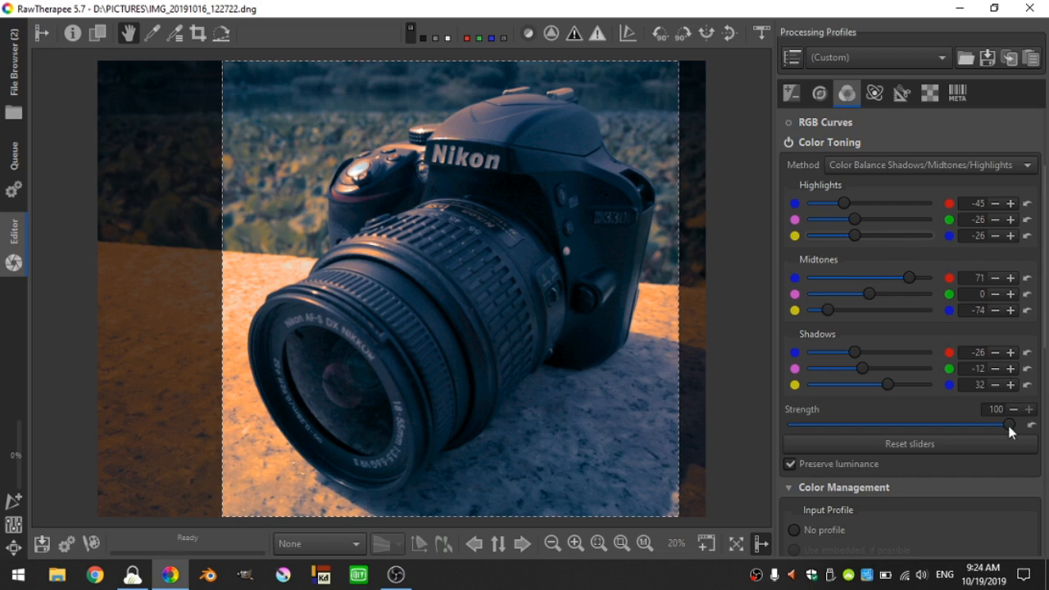
Drag Color Toning Strength to 0, back up, then to about half.
drag(1010, 424, 789, 424)
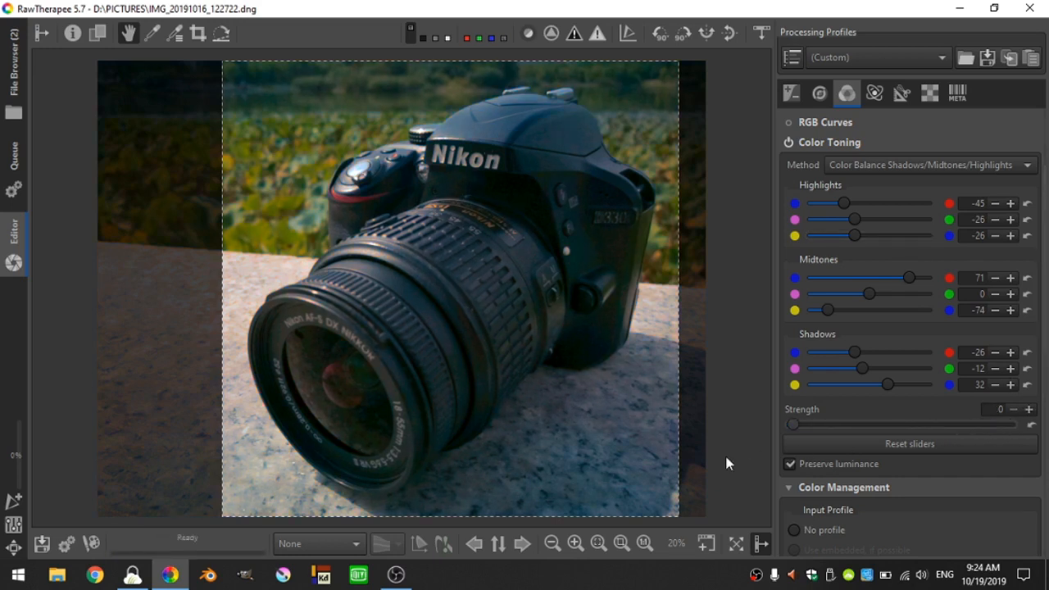
drag(789, 424, 951, 424)
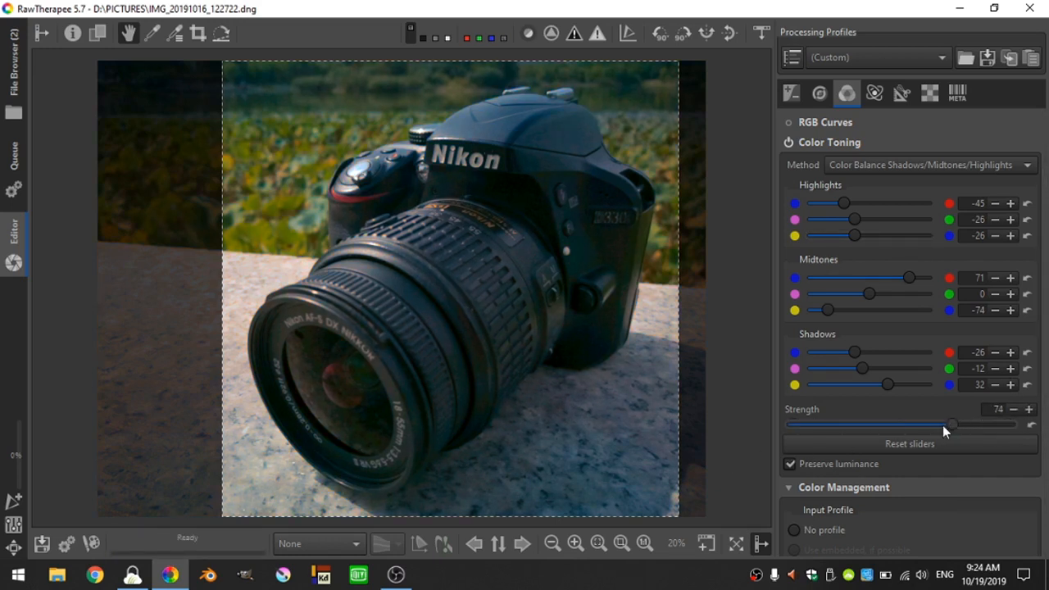
drag(953, 423, 902, 424)
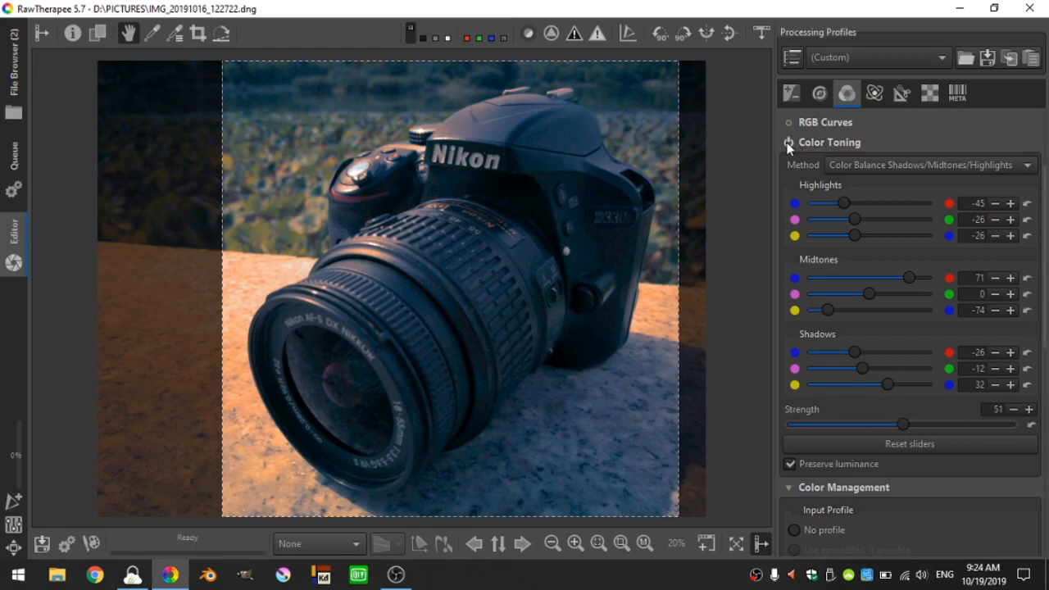
Toggle Color Toning off and on to compare, then drop Strength to 0.
click(788, 143)
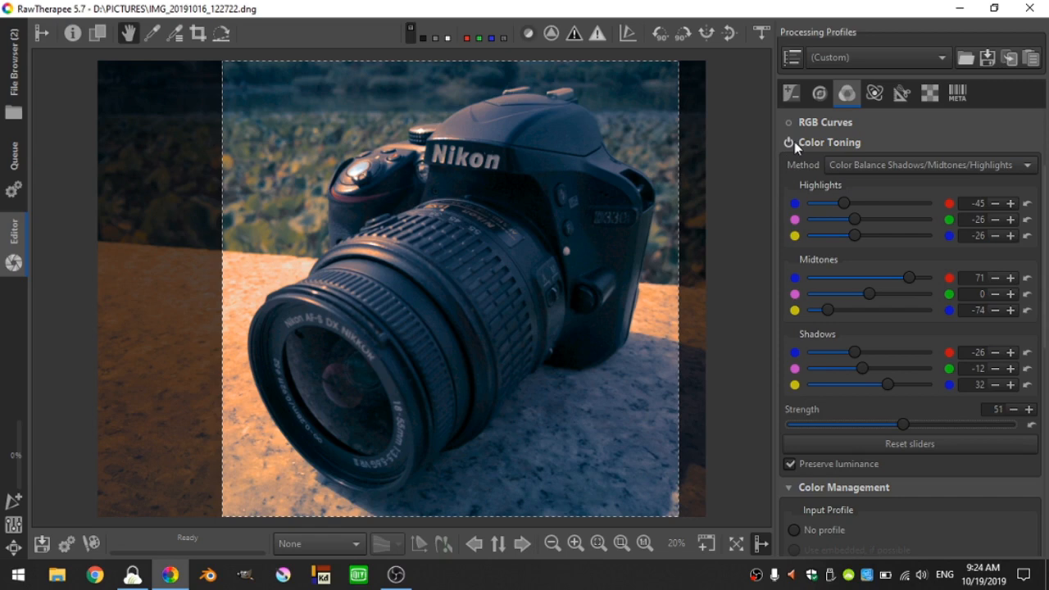
click(788, 142)
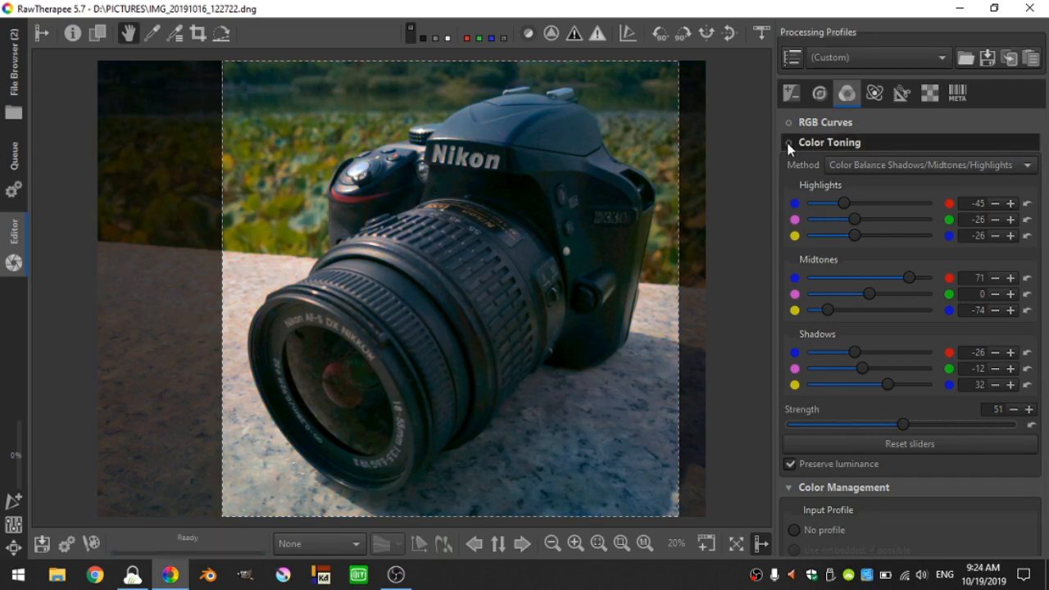
drag(904, 424, 889, 424)
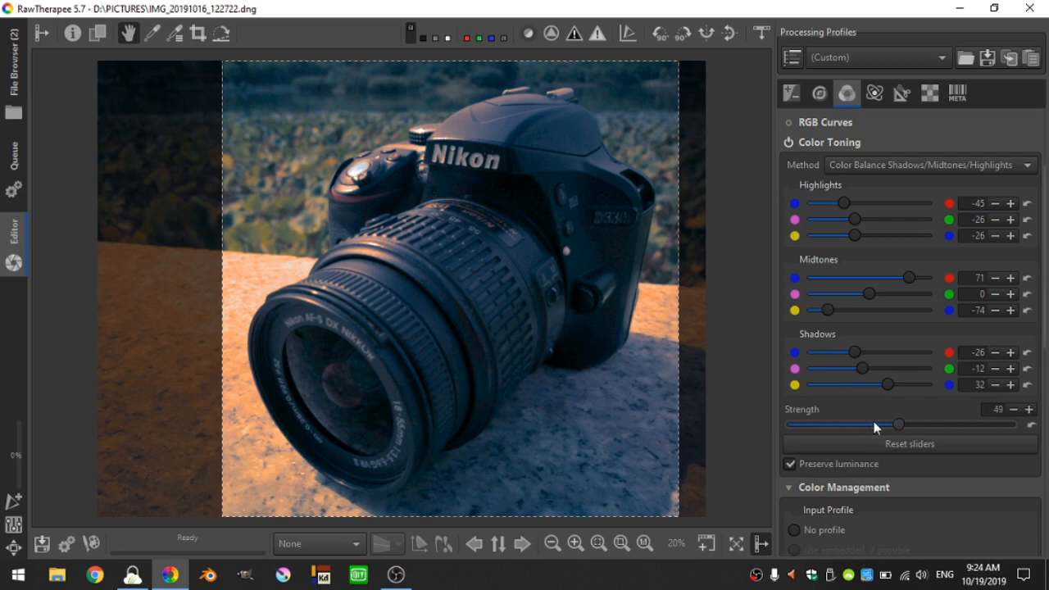
drag(897, 425, 787, 425)
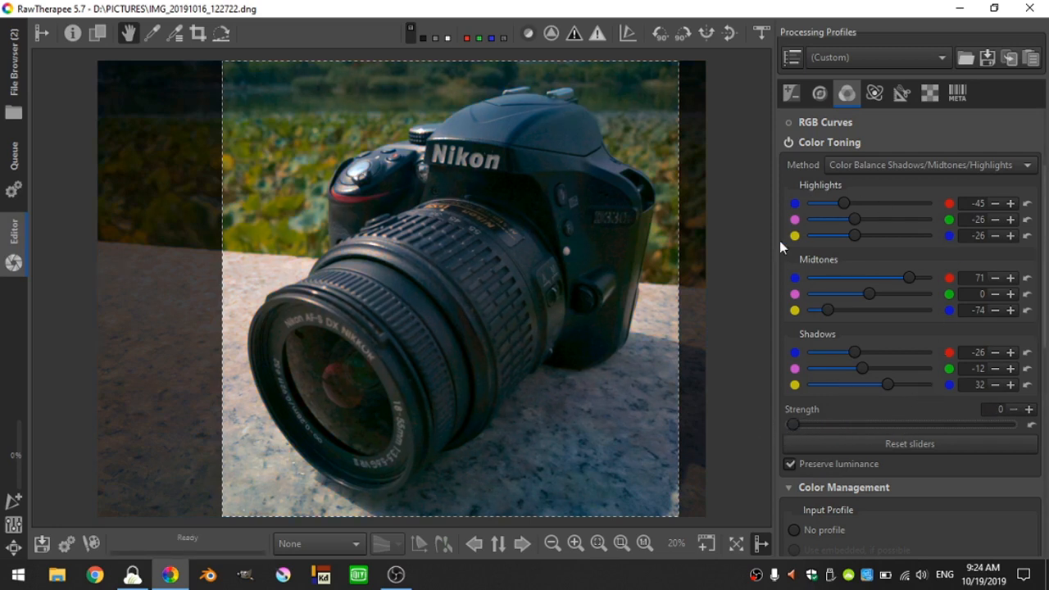
mouse_move(835, 384)
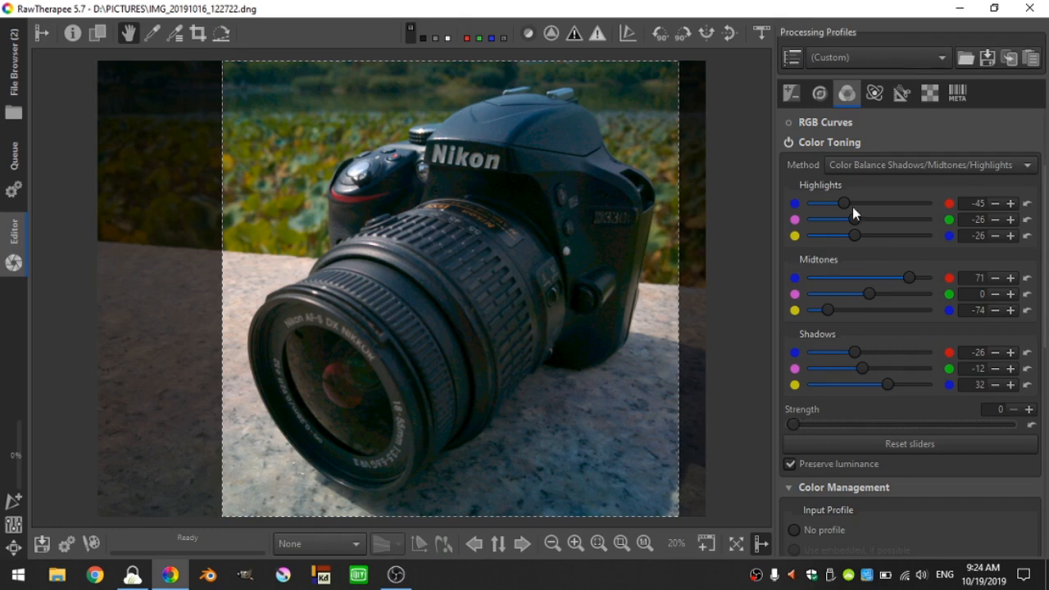
mouse_move(796, 425)
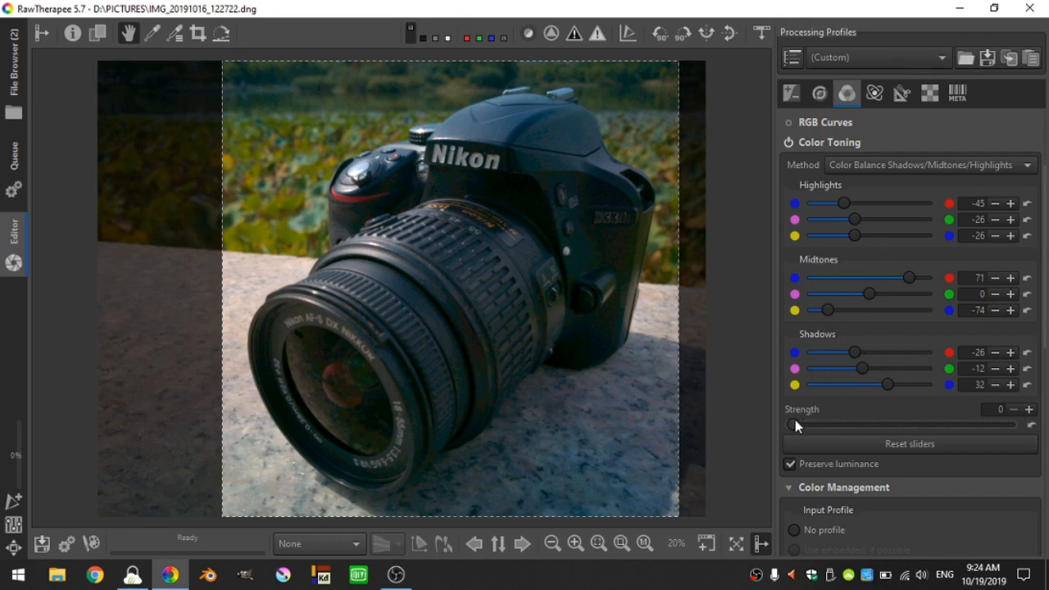
Raise Color Toning Strength gradually from 0 through about a third to 100.
drag(794, 424, 808, 424)
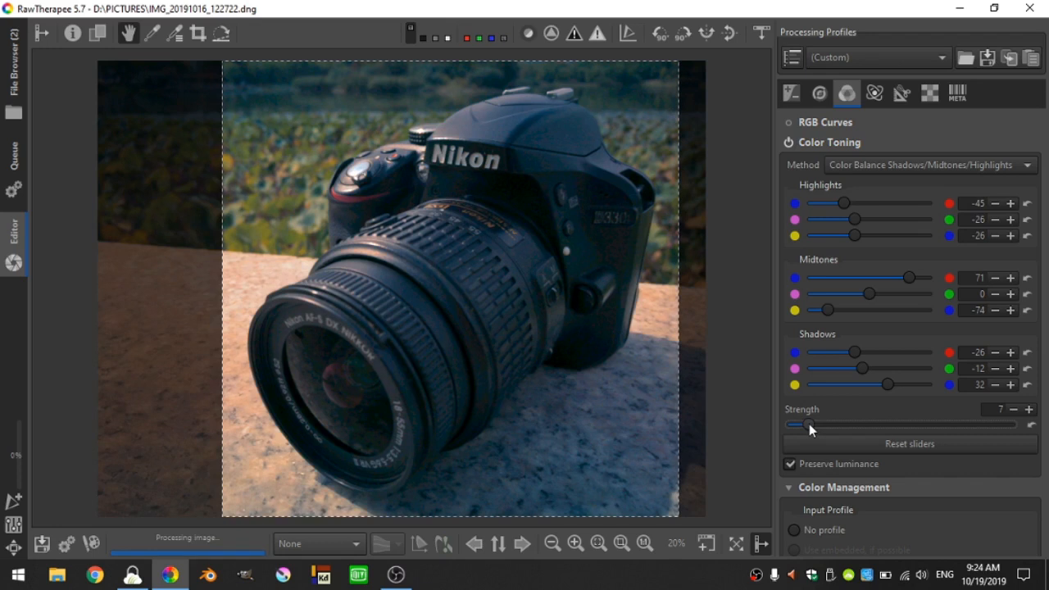
drag(811, 425, 796, 425)
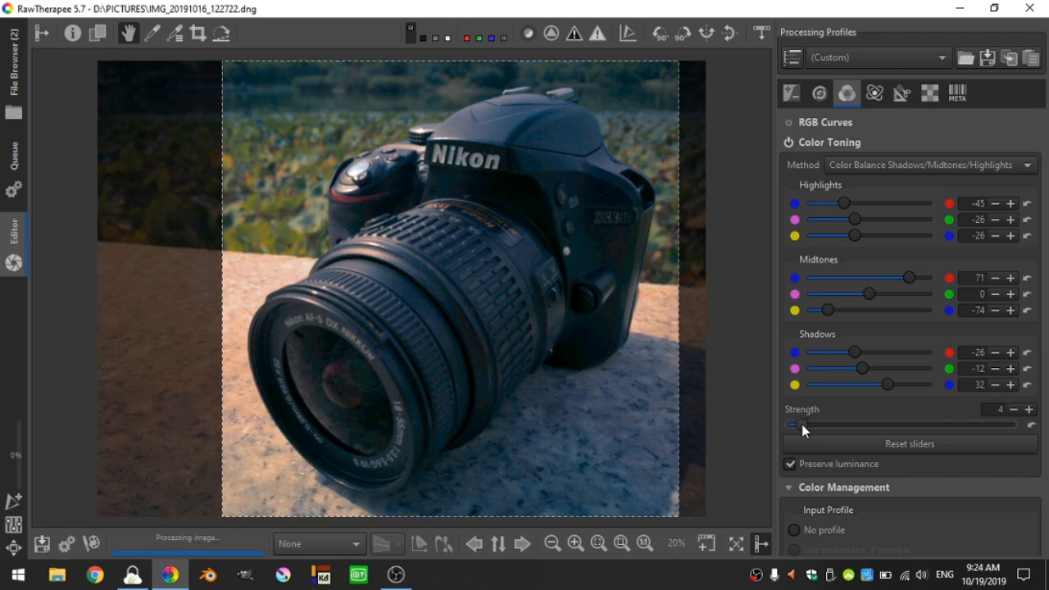
drag(802, 425, 867, 425)
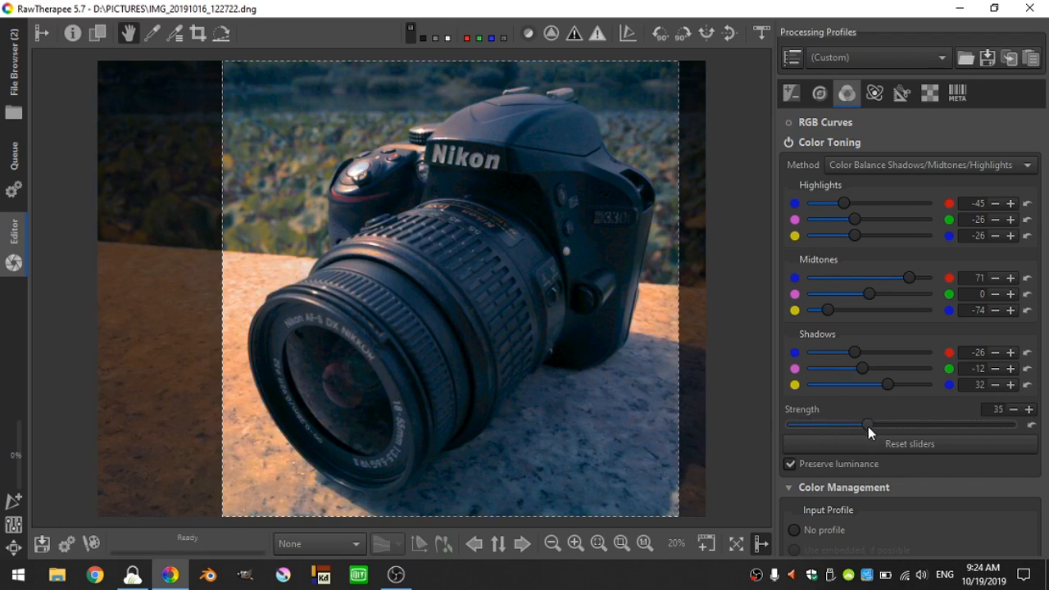
drag(846, 424, 1009, 424)
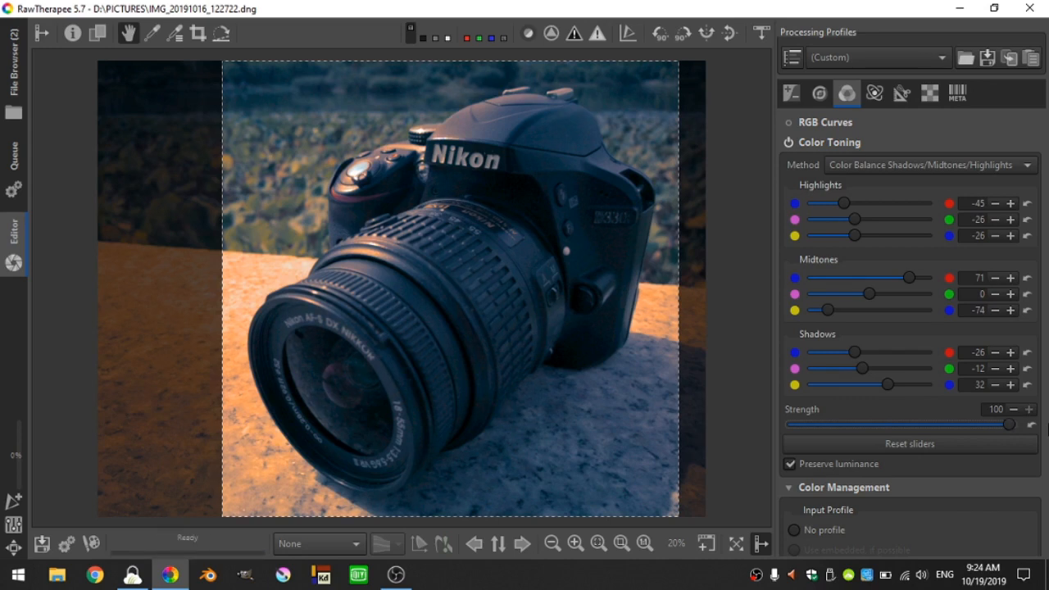
mouse_move(791, 276)
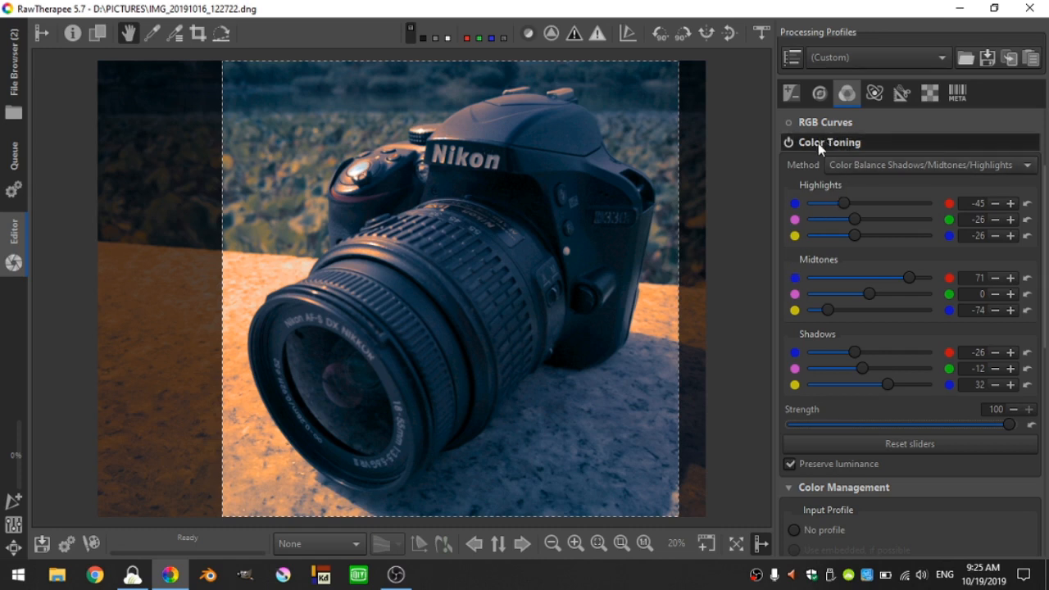
mouse_move(783, 186)
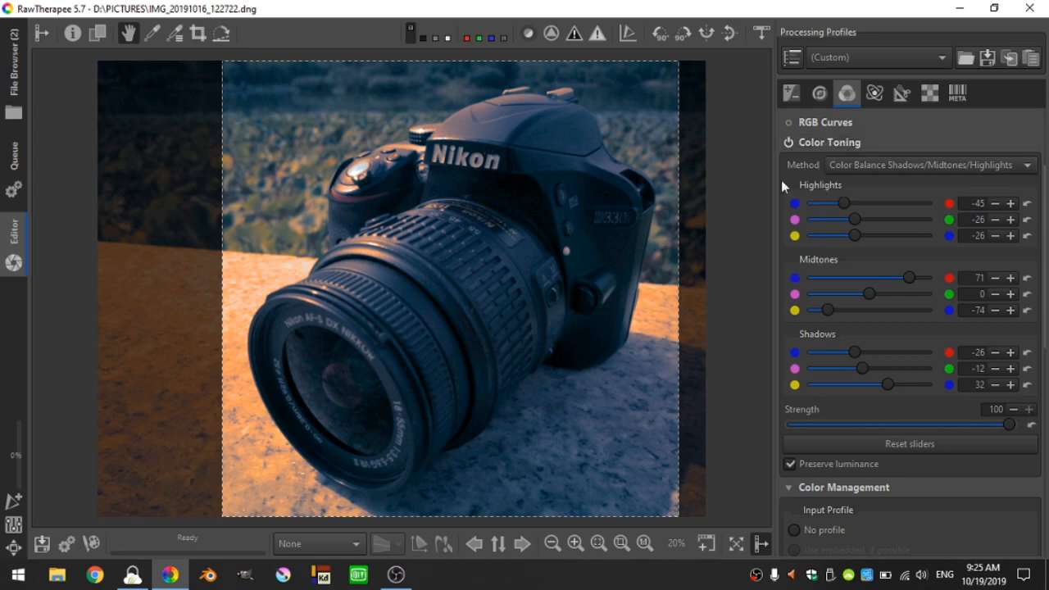